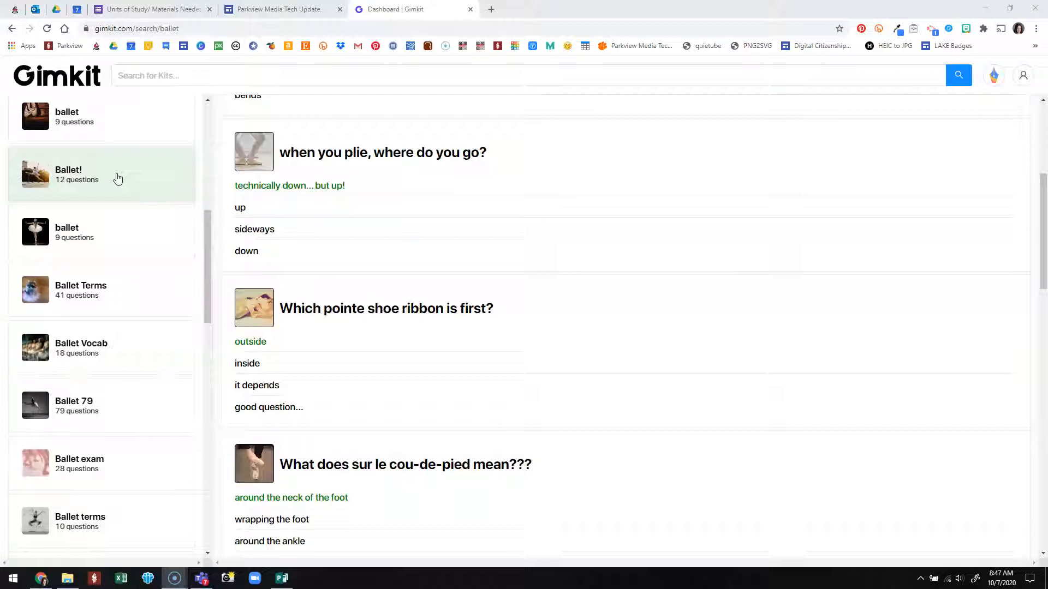
mouse_move(122, 178)
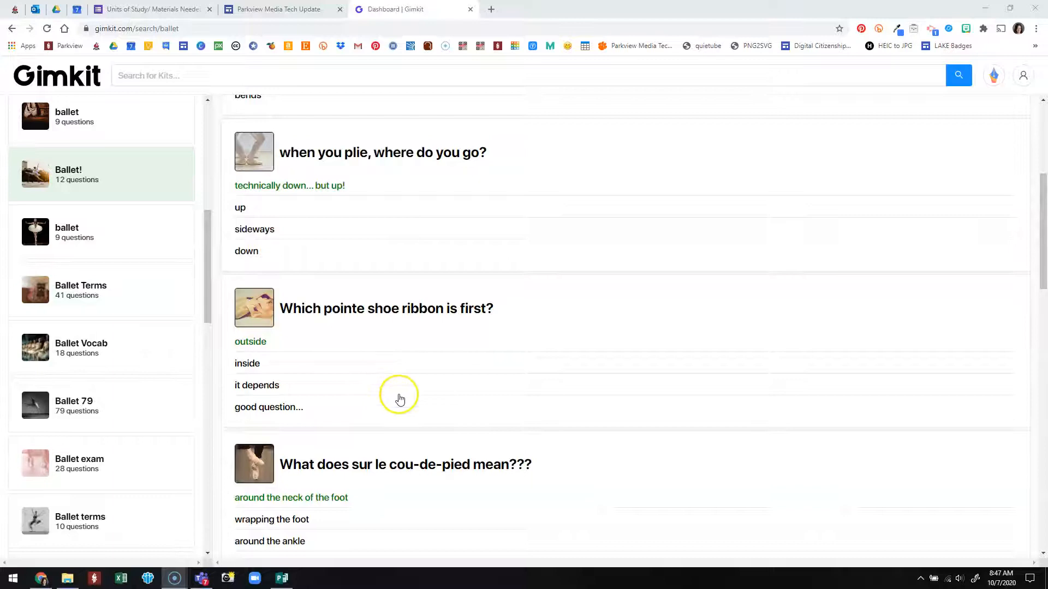
mouse_move(423, 404)
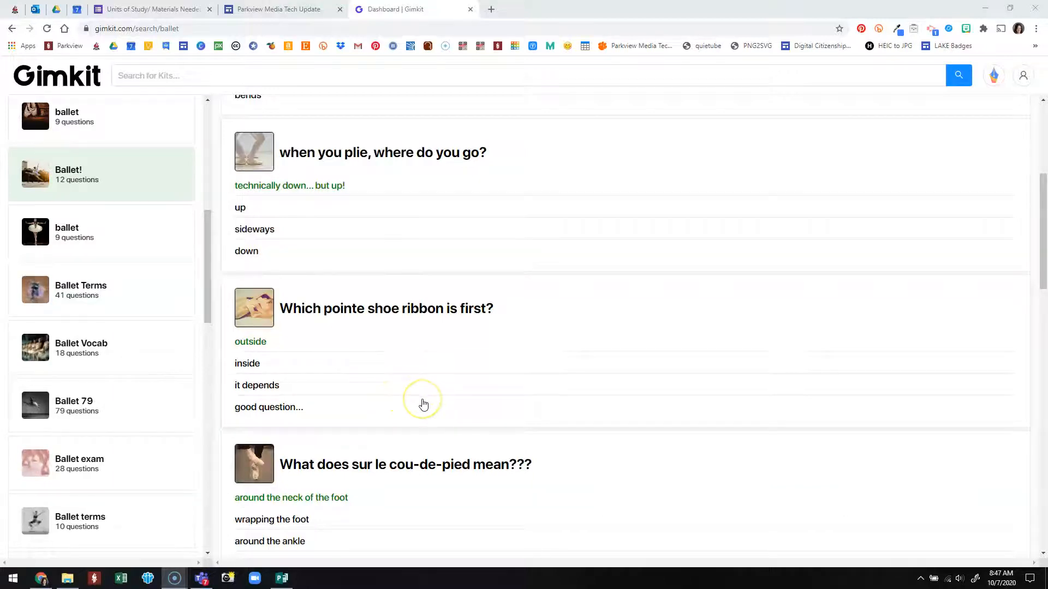
- Leave the search results and go back to the kits dashboard with the recent French kits
scroll("down", 3)
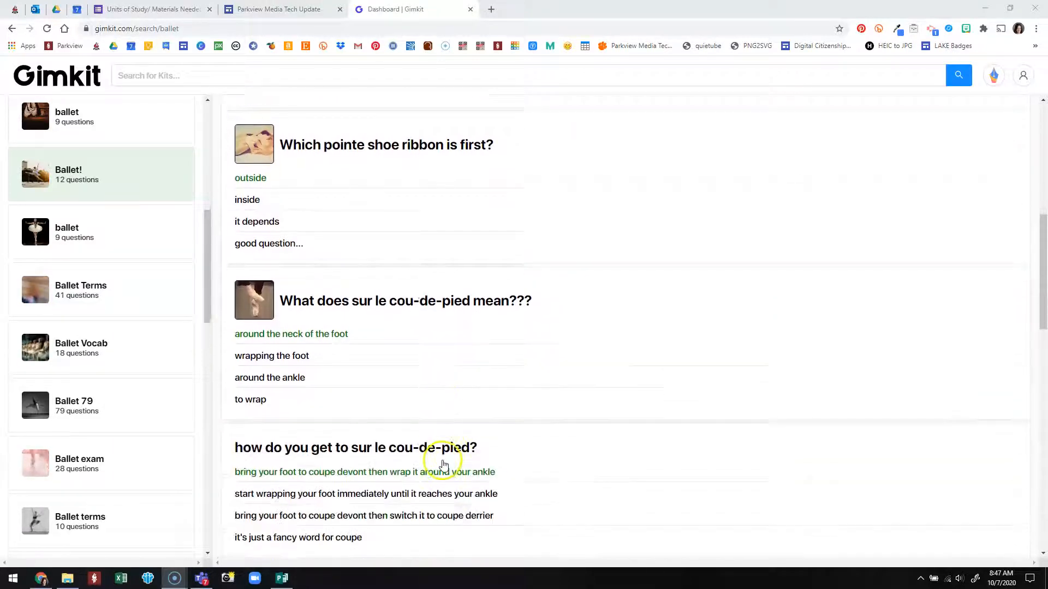
scroll("down", 3)
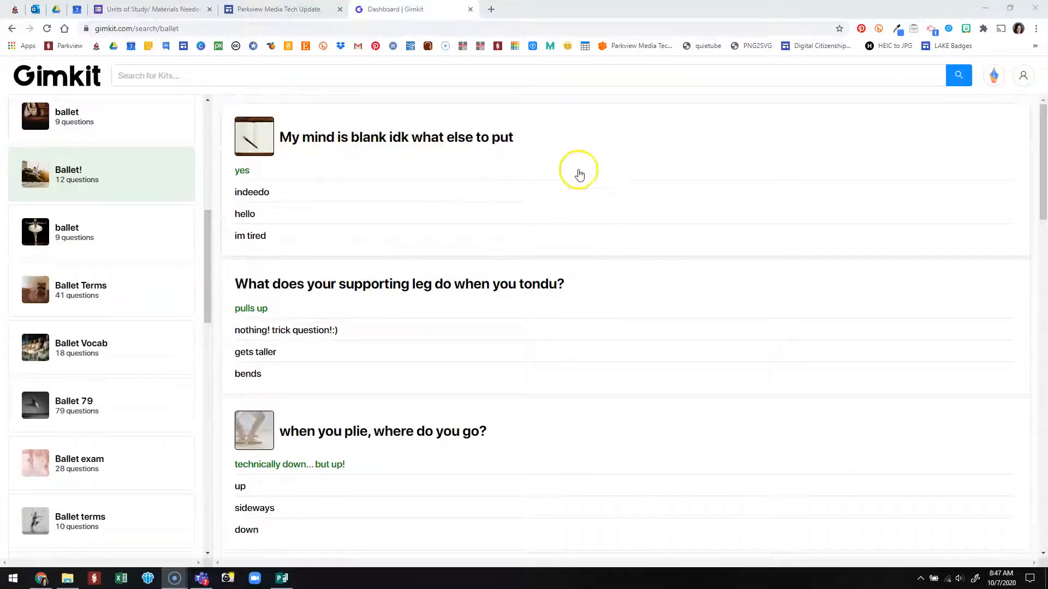
scroll("down", 3)
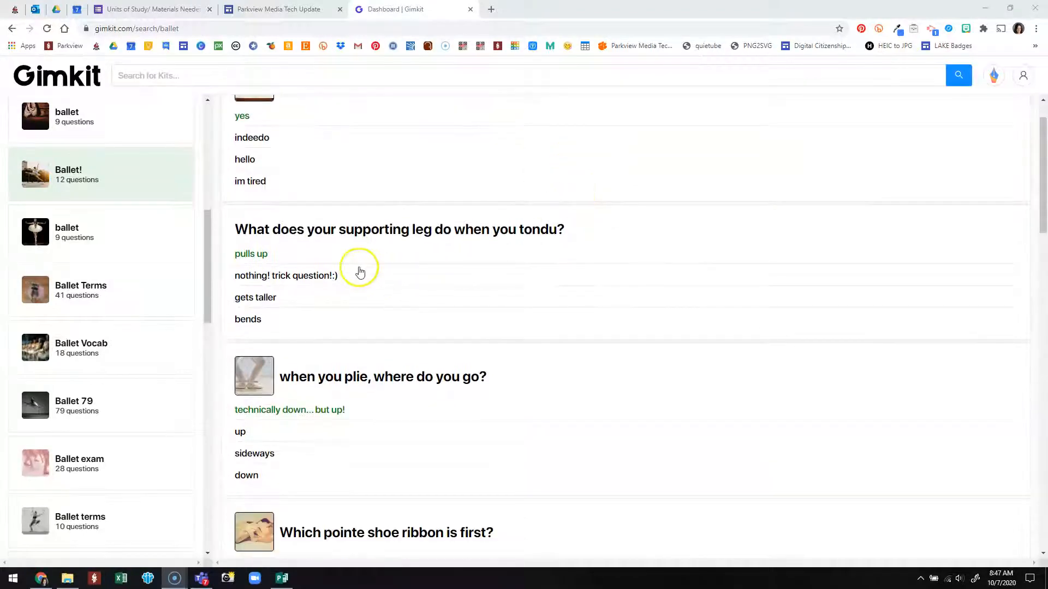
mouse_move(536, 232)
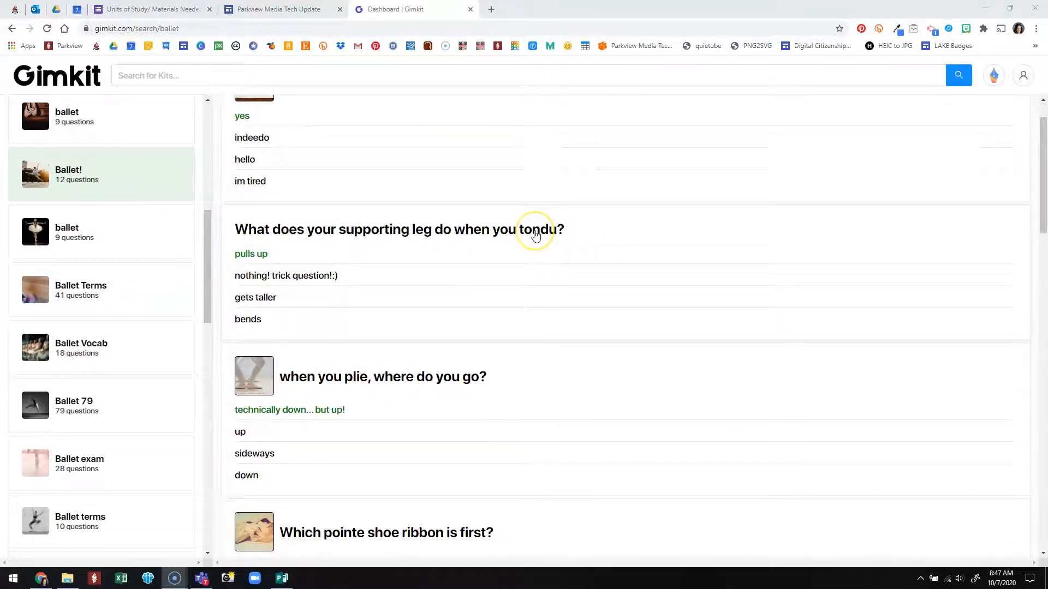
scroll("down", 3)
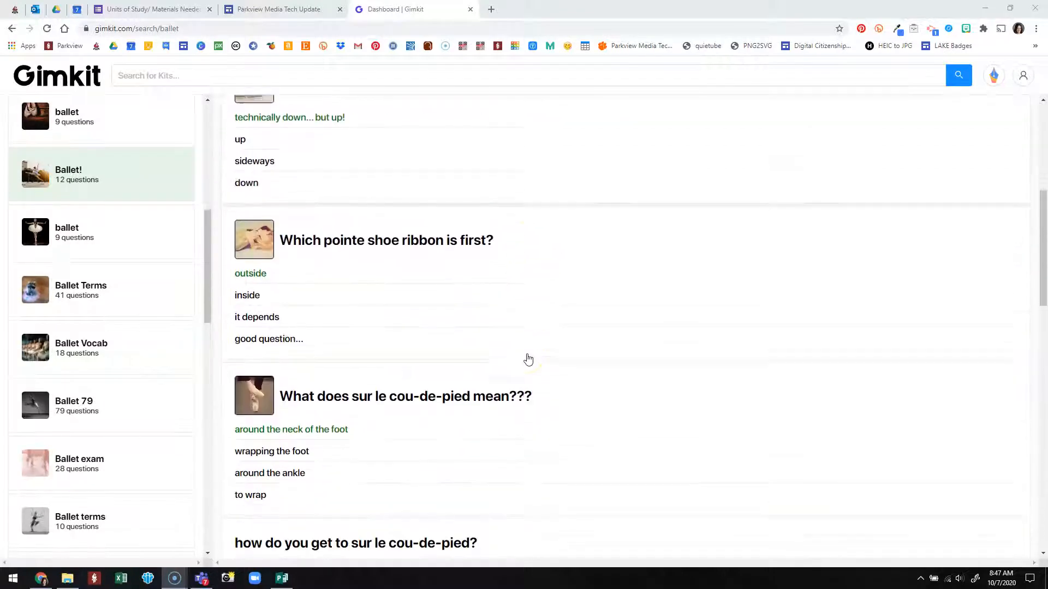
scroll("down", 3)
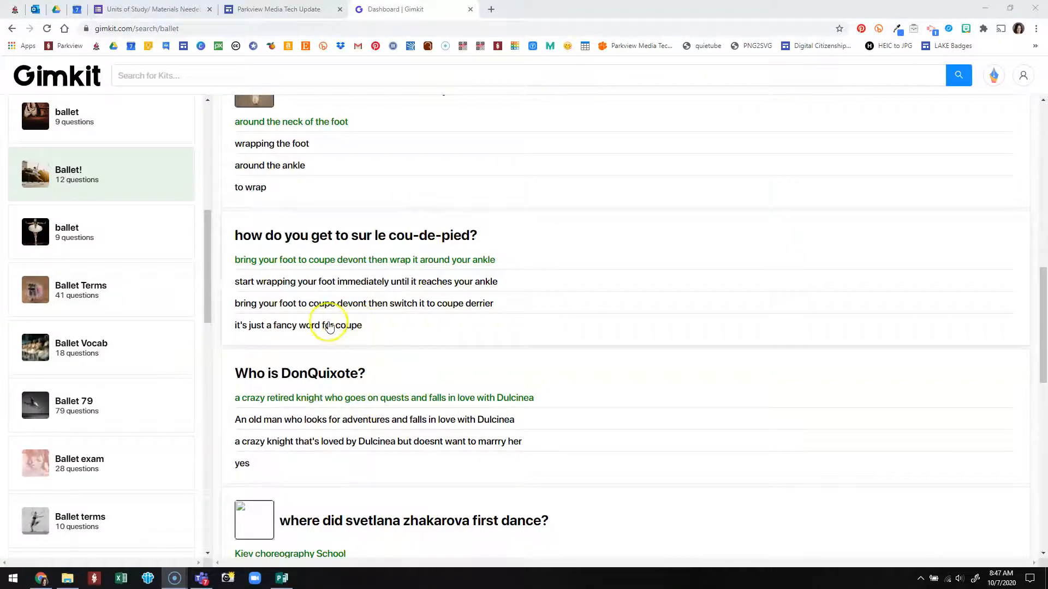
left_click(87, 522)
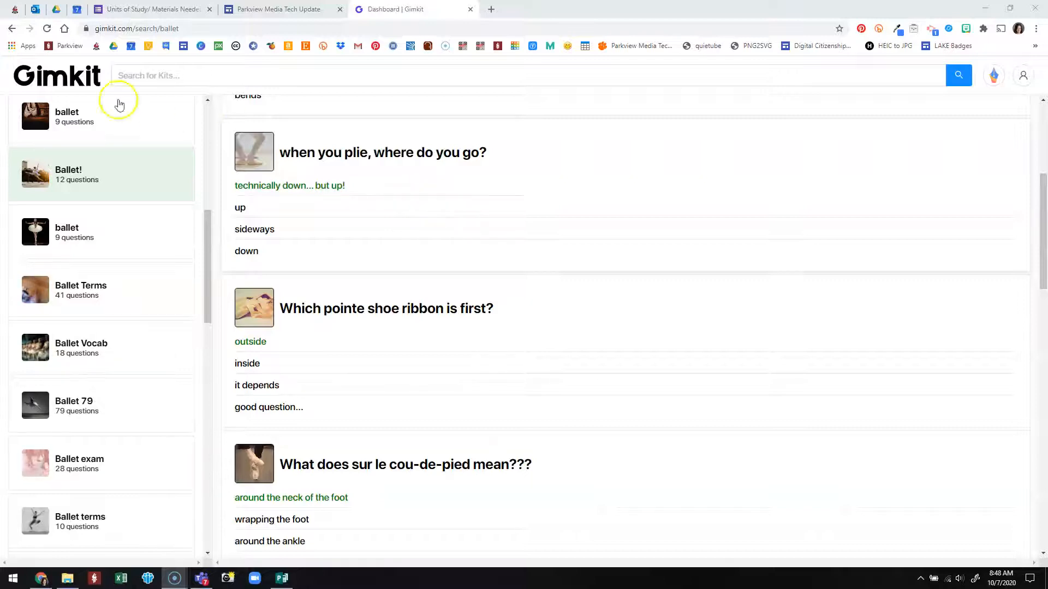
left_click(56, 76)
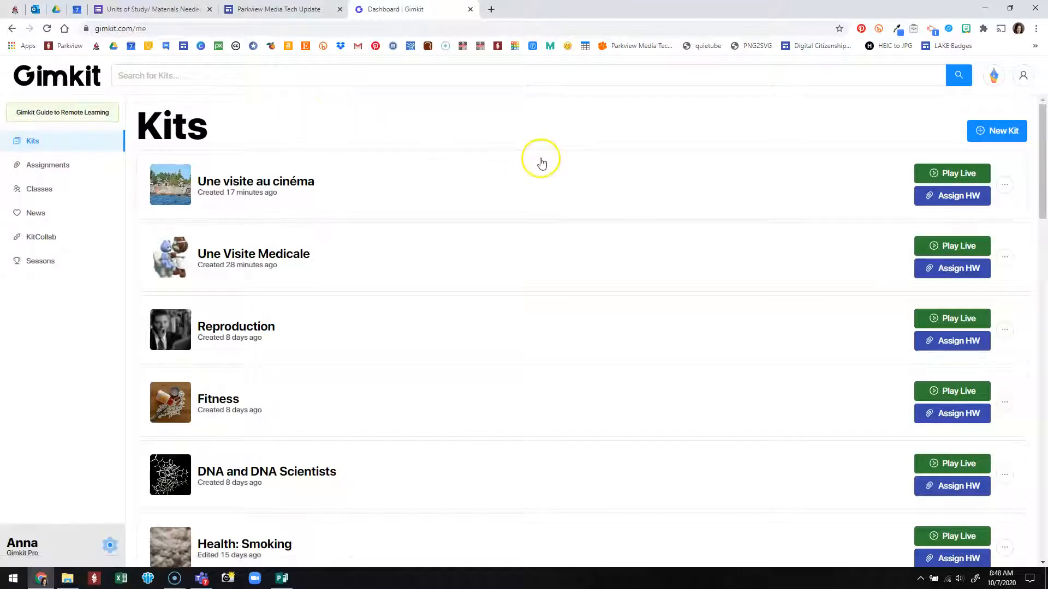
mouse_move(543, 138)
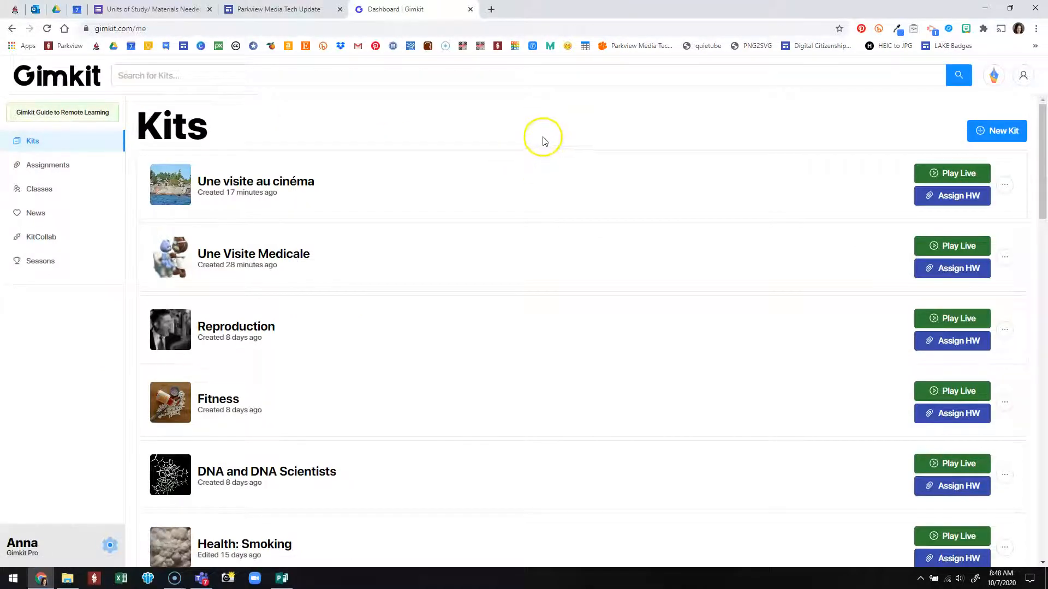
mouse_move(543, 139)
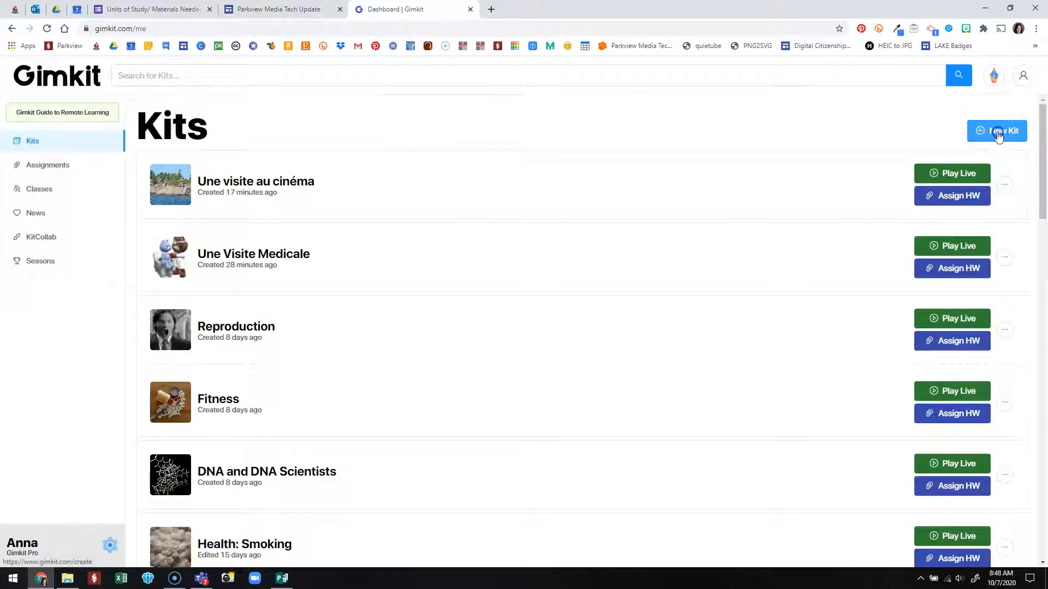
- Create a new kit named 'Ballet' with English as language and Arts as subject
left_click(996, 131)
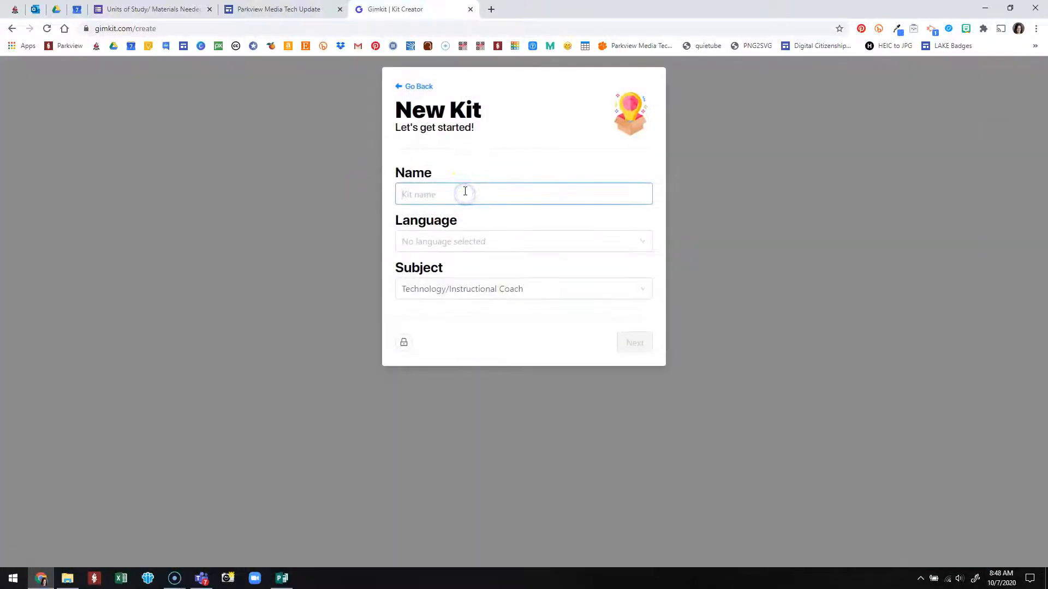
type("BA")
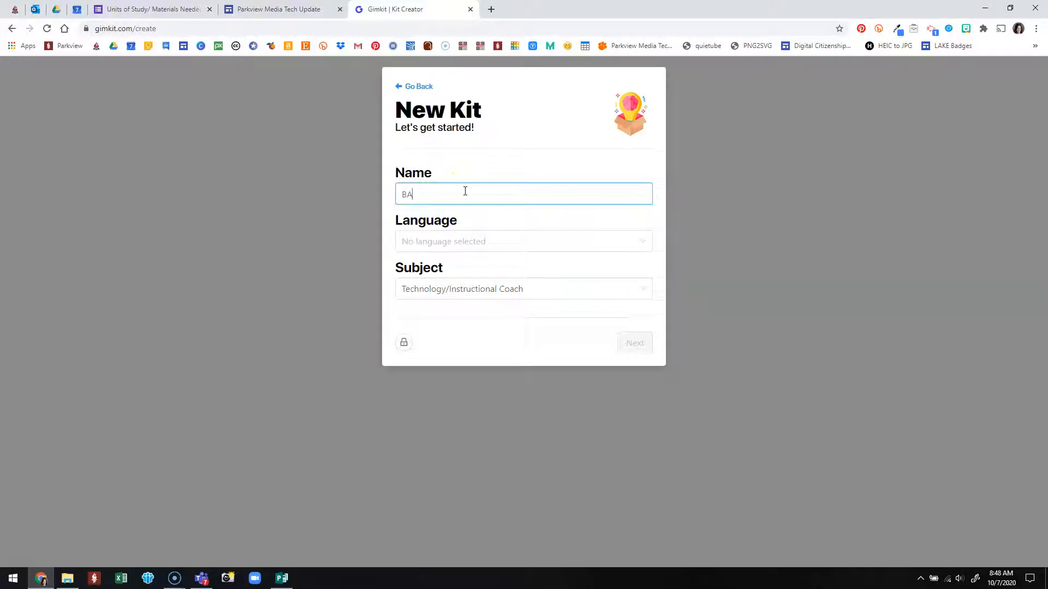
type("Ballet")
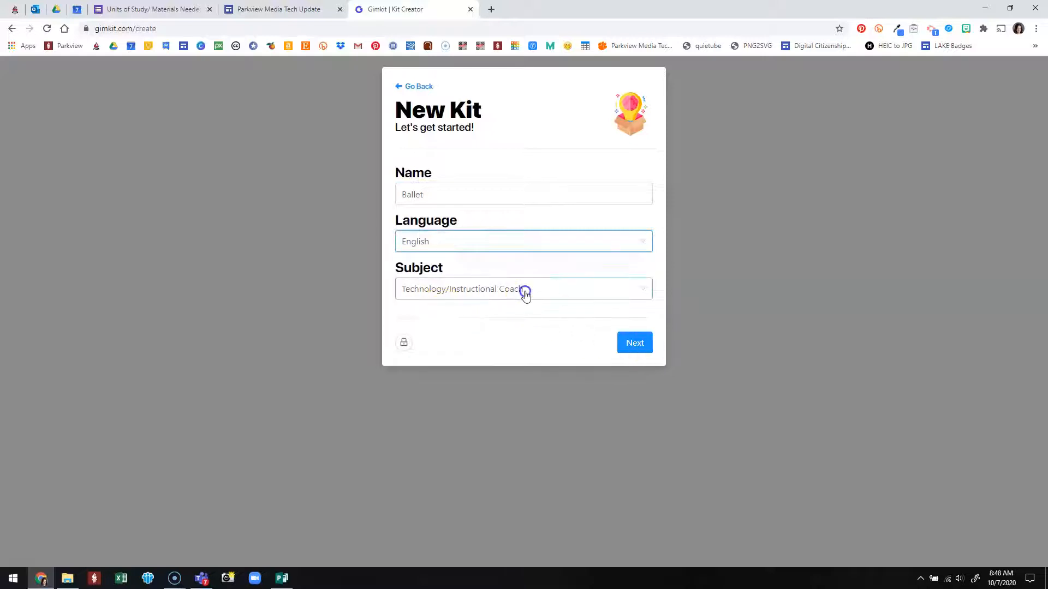
left_click(524, 289)
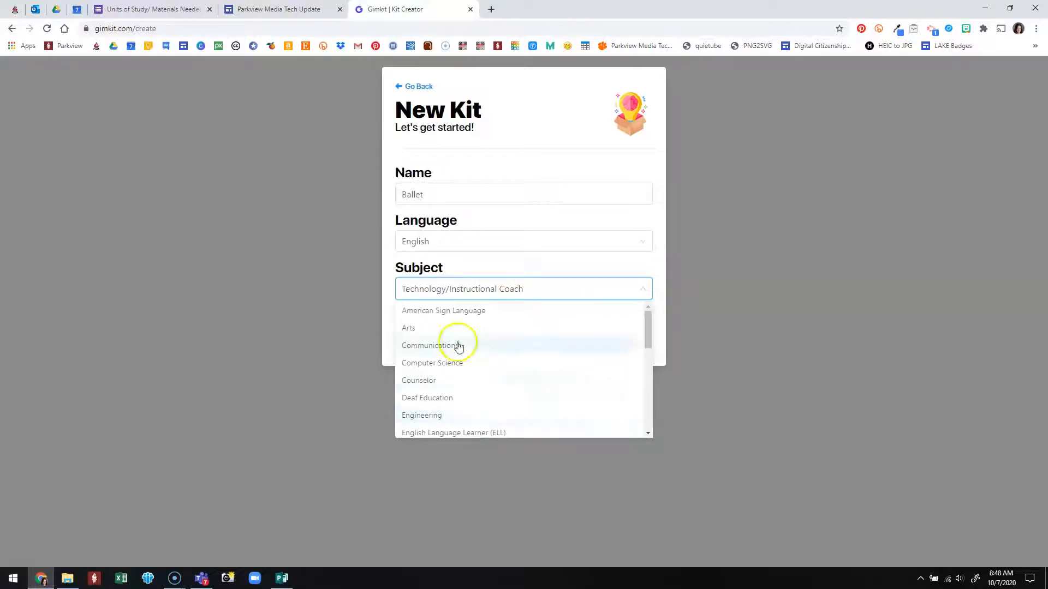
left_click(408, 328)
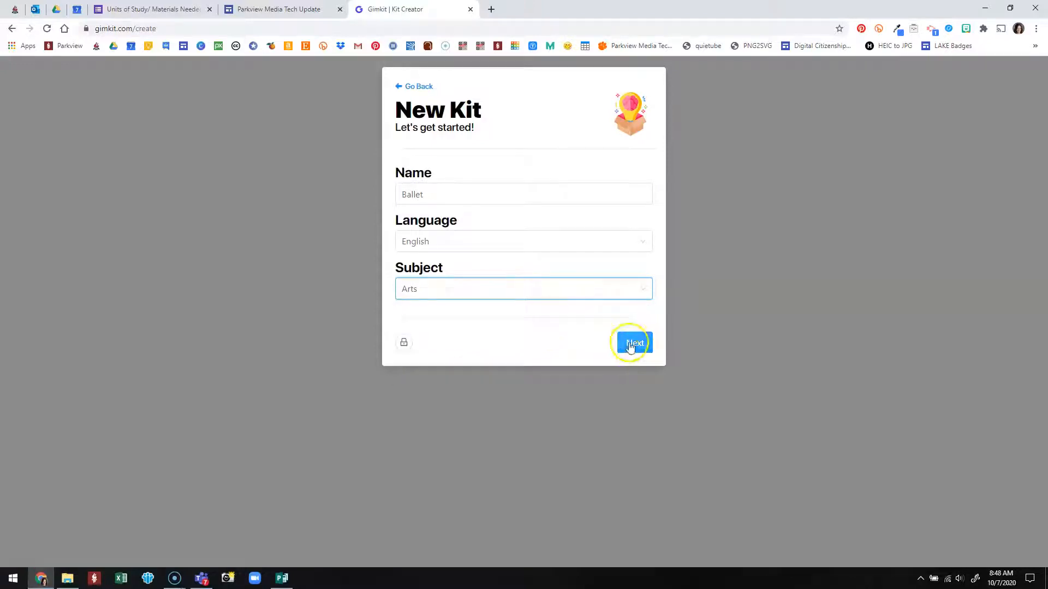
- Choose the leaping ballerina Unsplash photo as the Ballet kit's cover
left_click(631, 343)
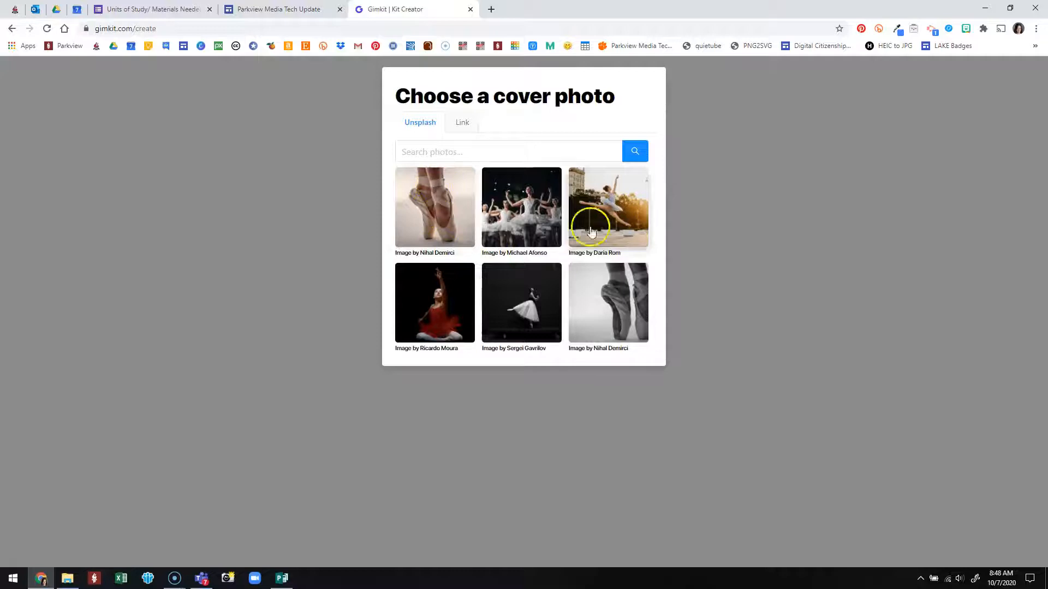
mouse_move(477, 258)
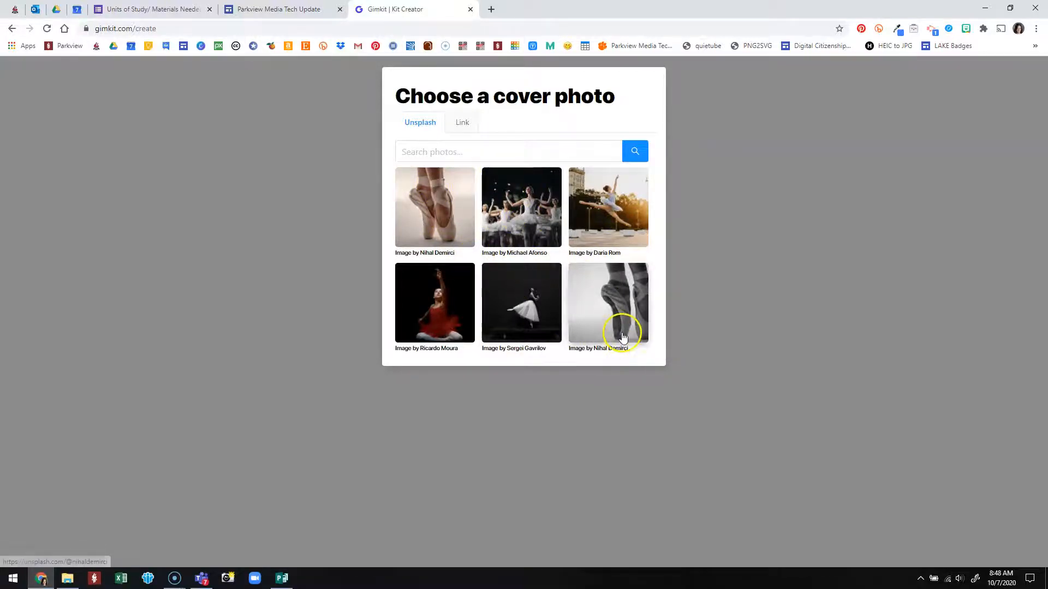
scroll("down", 3)
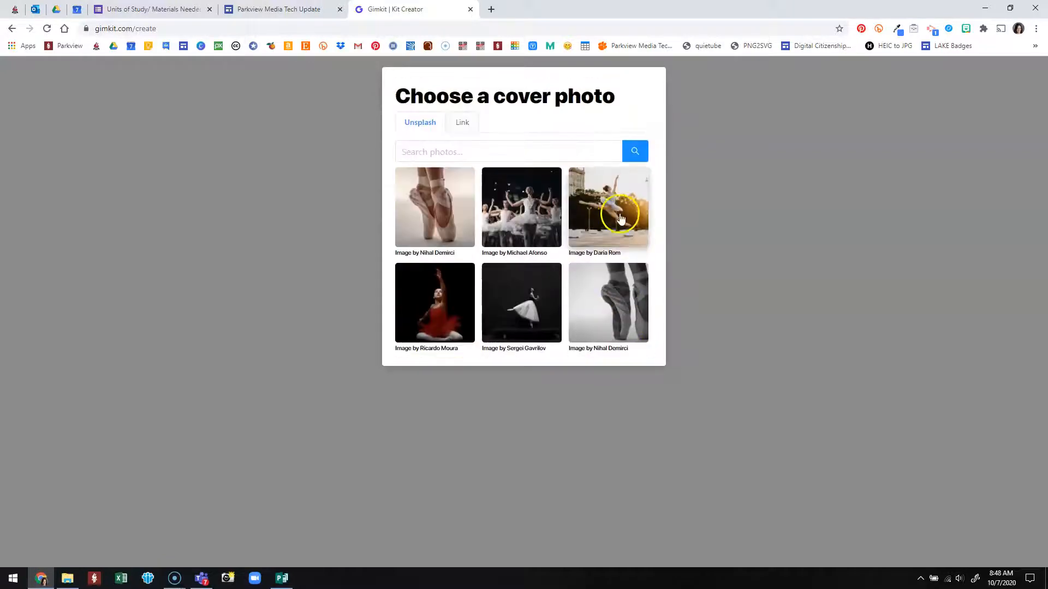
left_click(609, 207)
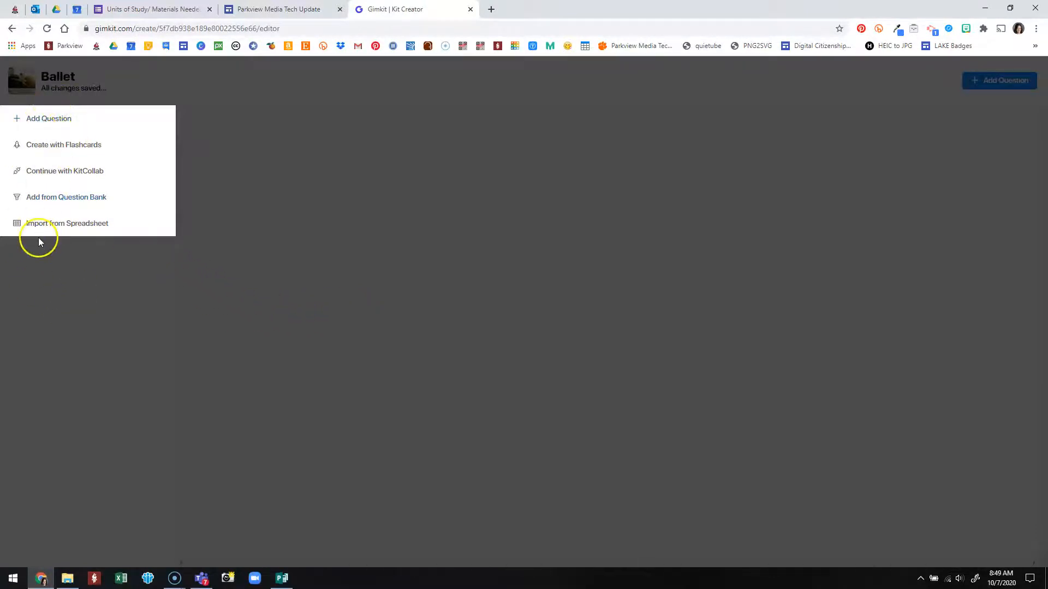
- Open Add from Question Bank in the Ballet kit editor
left_click(66, 197)
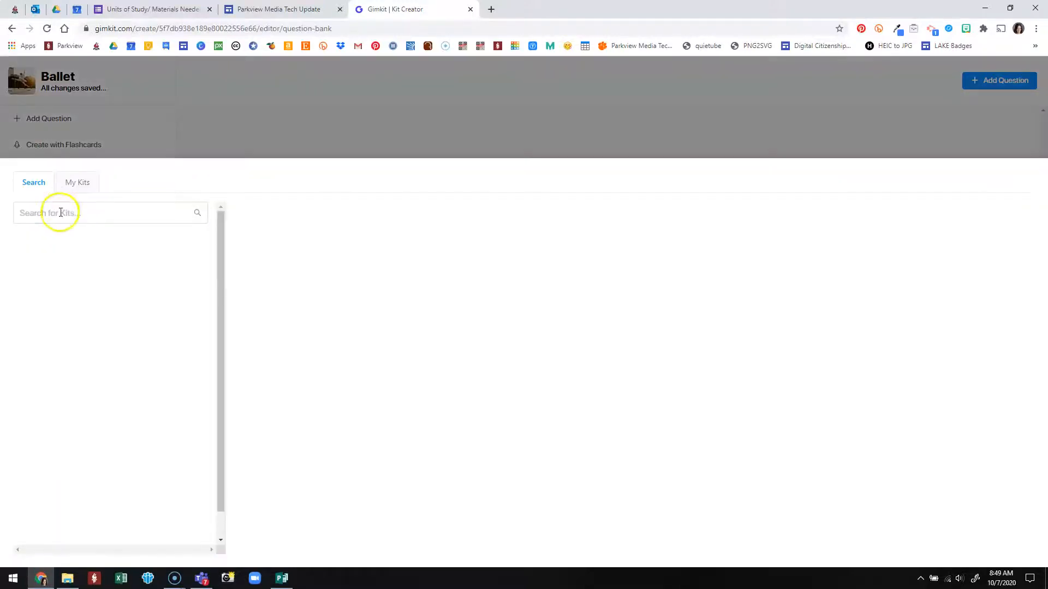
- Search the question bank for 'bal' and preview the first Ballet result kits
type("ballet")
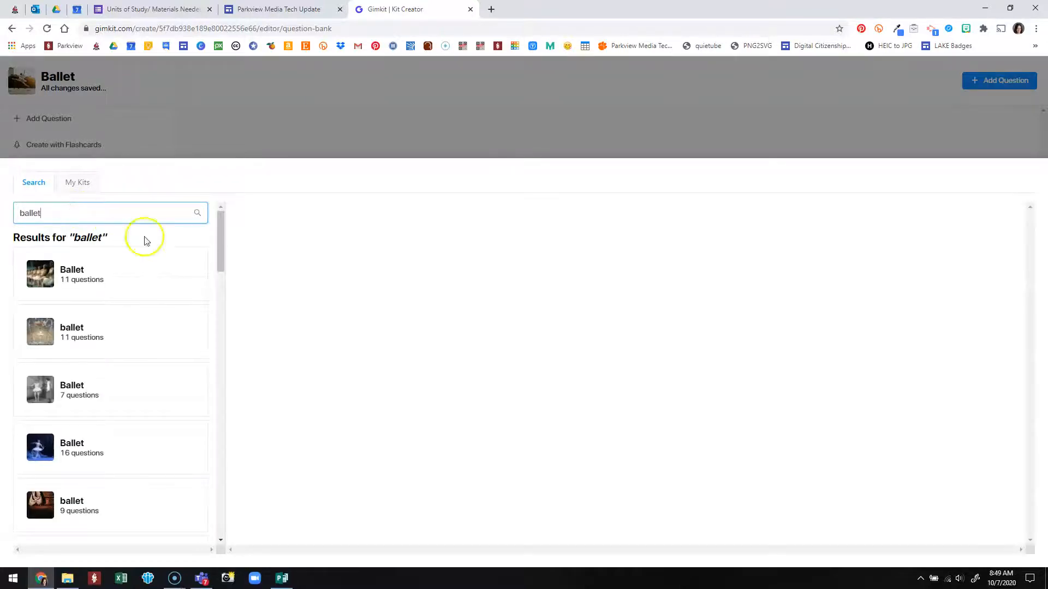
left_click(87, 274)
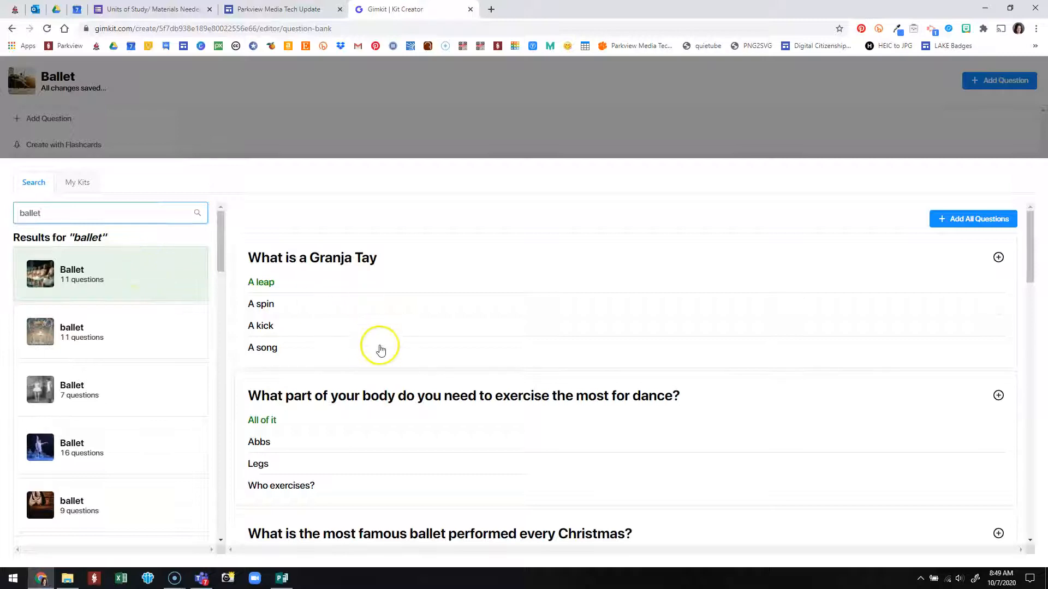
scroll("down", 3)
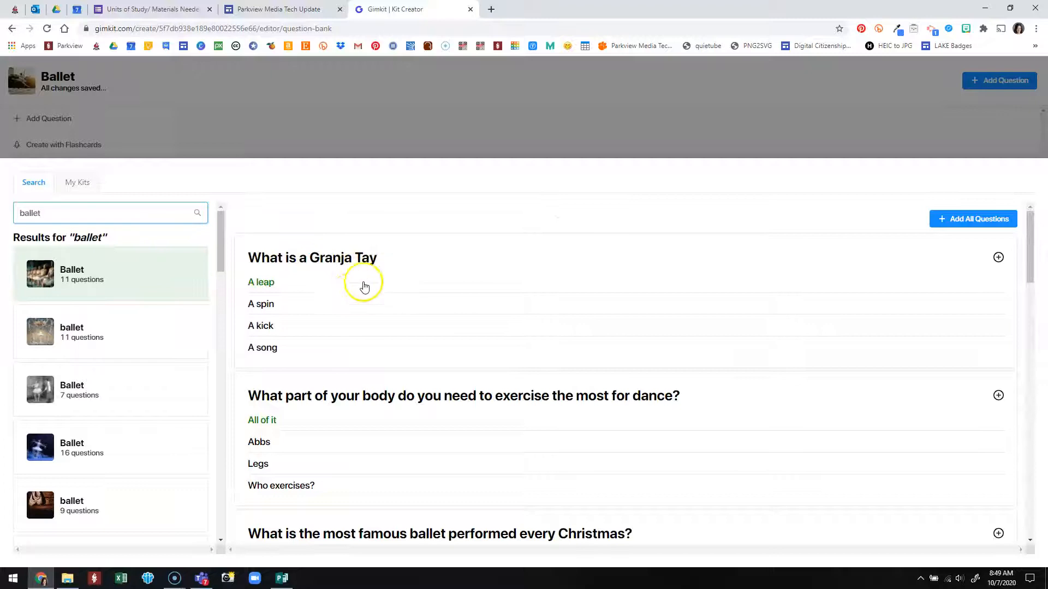
scroll("down", 3)
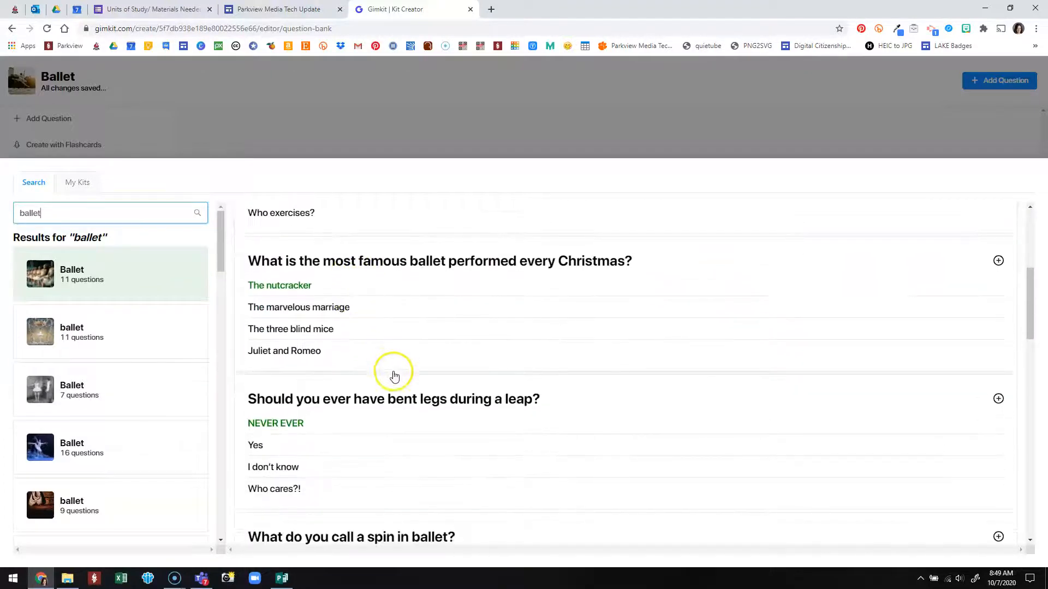
scroll("down", 3)
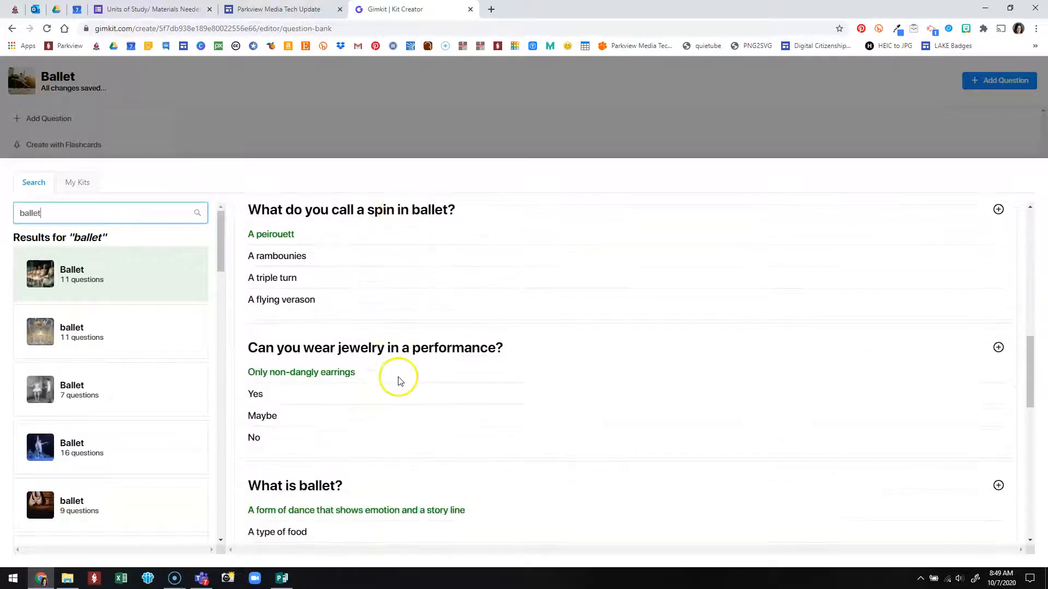
scroll("down", 3)
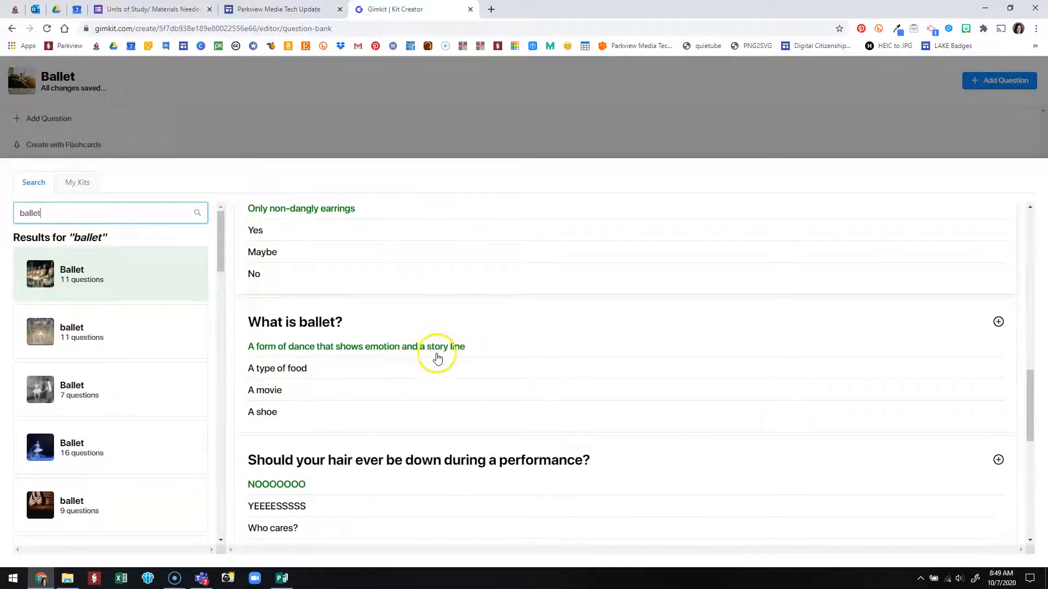
scroll("down", 3)
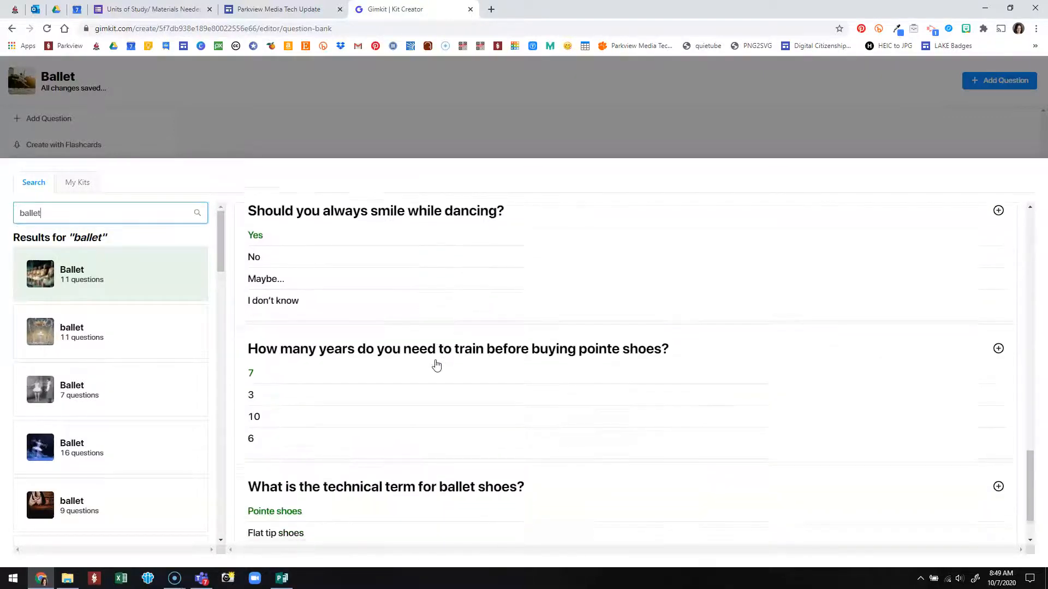
scroll("down", 3)
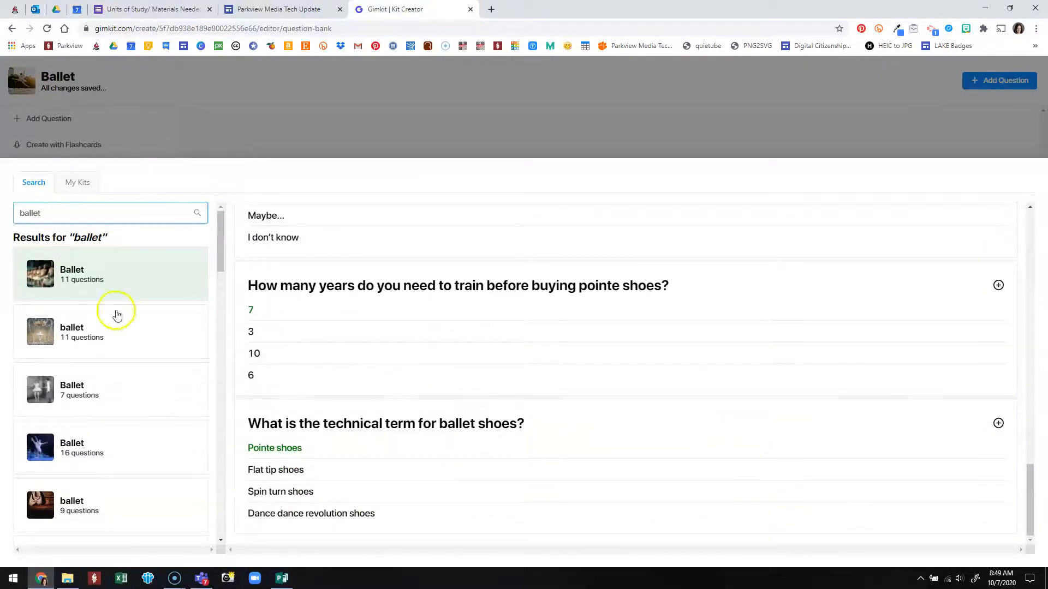
left_click(110, 332)
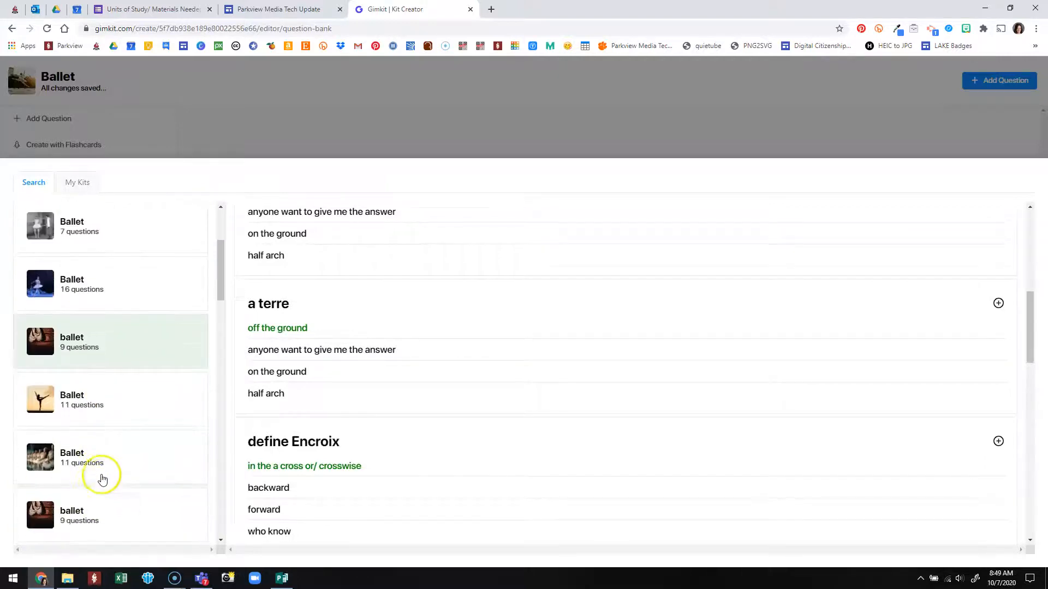
- Add the Battement and Tendue questions from another ballet kit, browsing further down
left_click(98, 399)
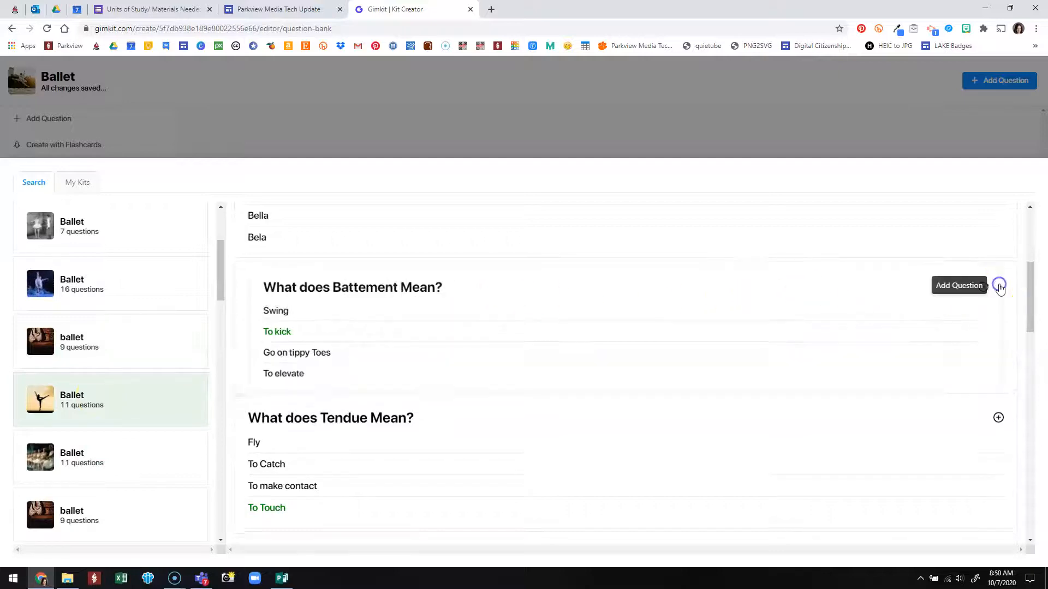
left_click(998, 285)
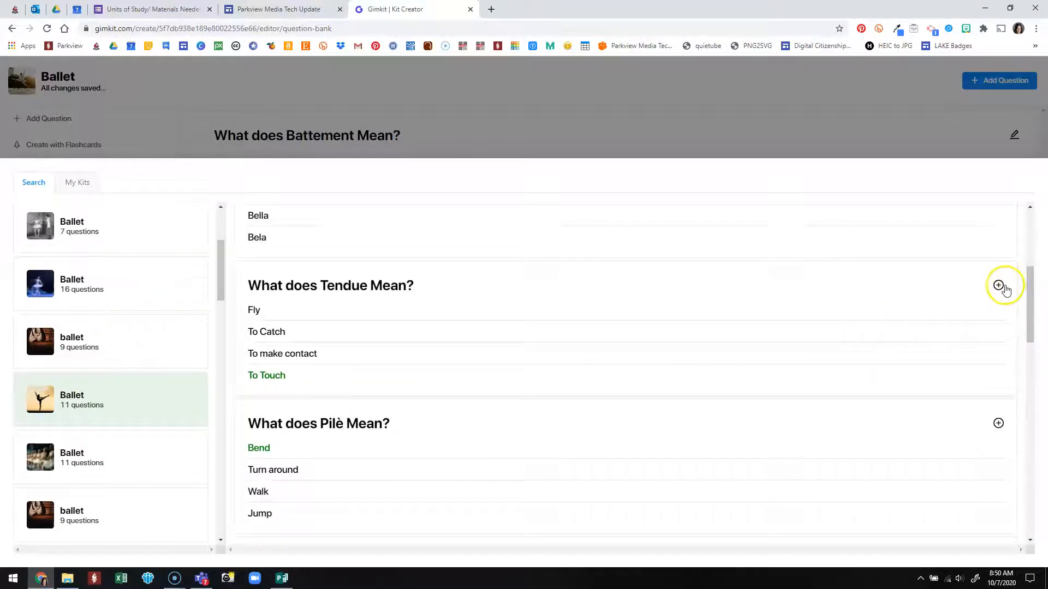
left_click(998, 285)
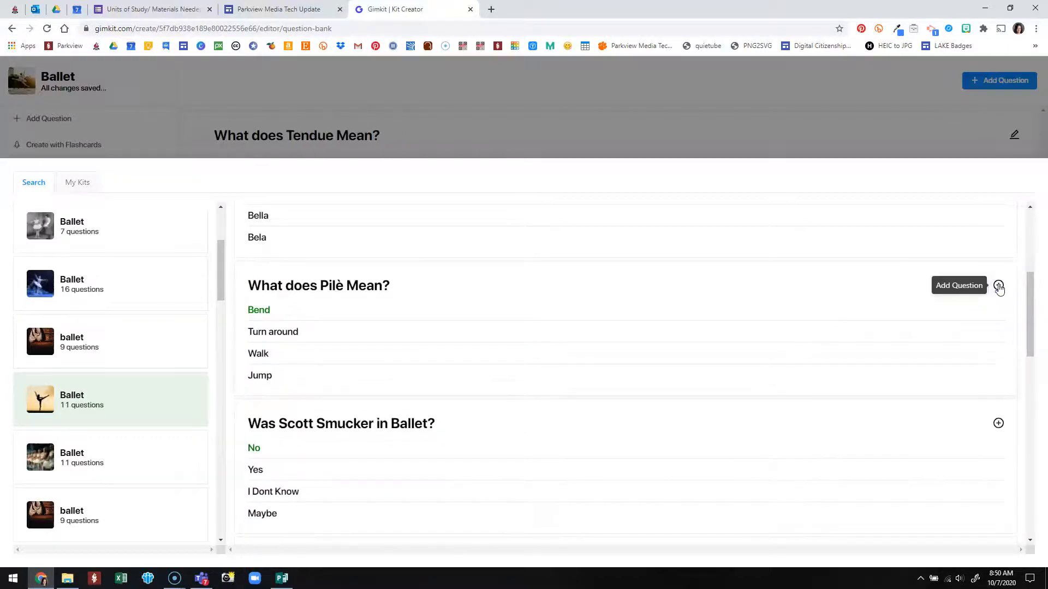
scroll("down", 3)
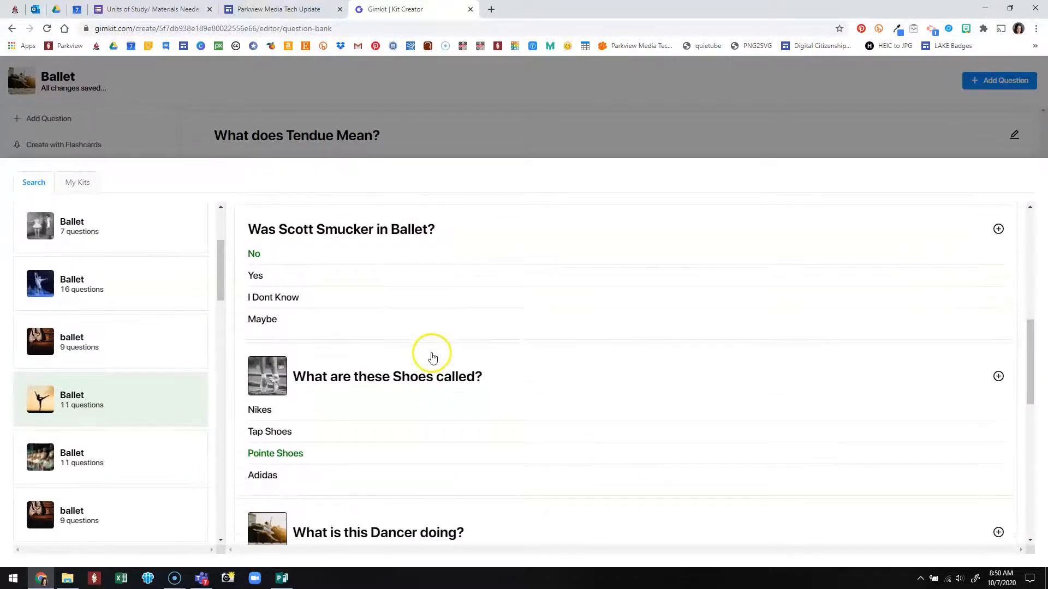
scroll("down", 3)
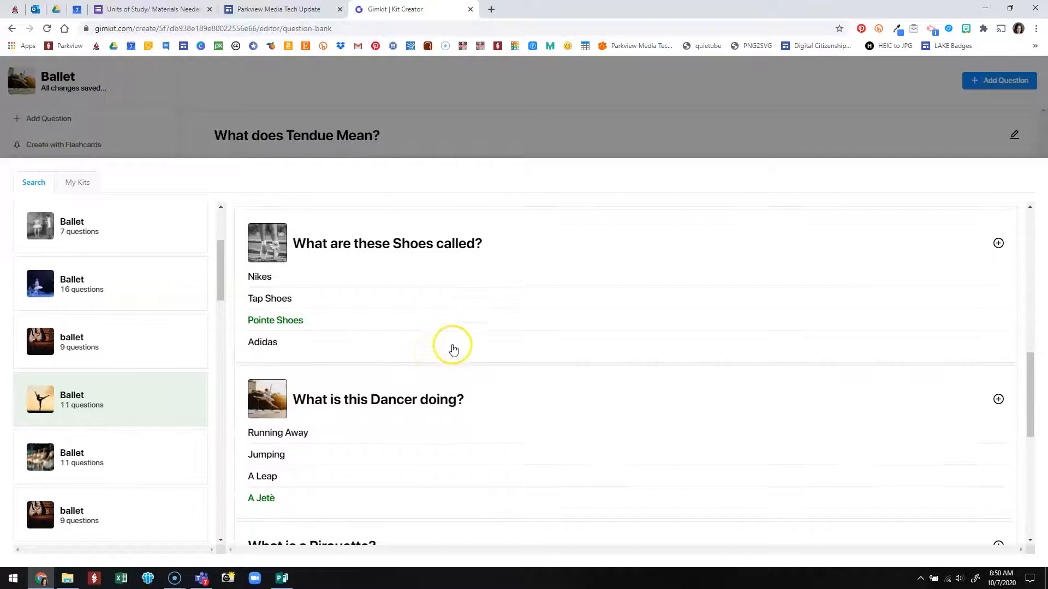
scroll("down", 3)
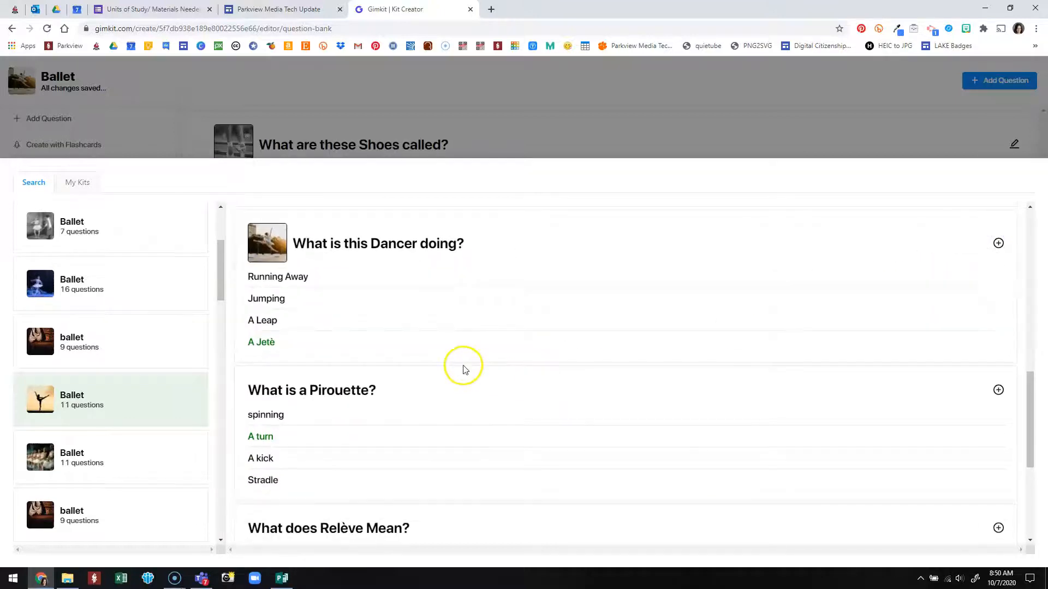
mouse_move(464, 368)
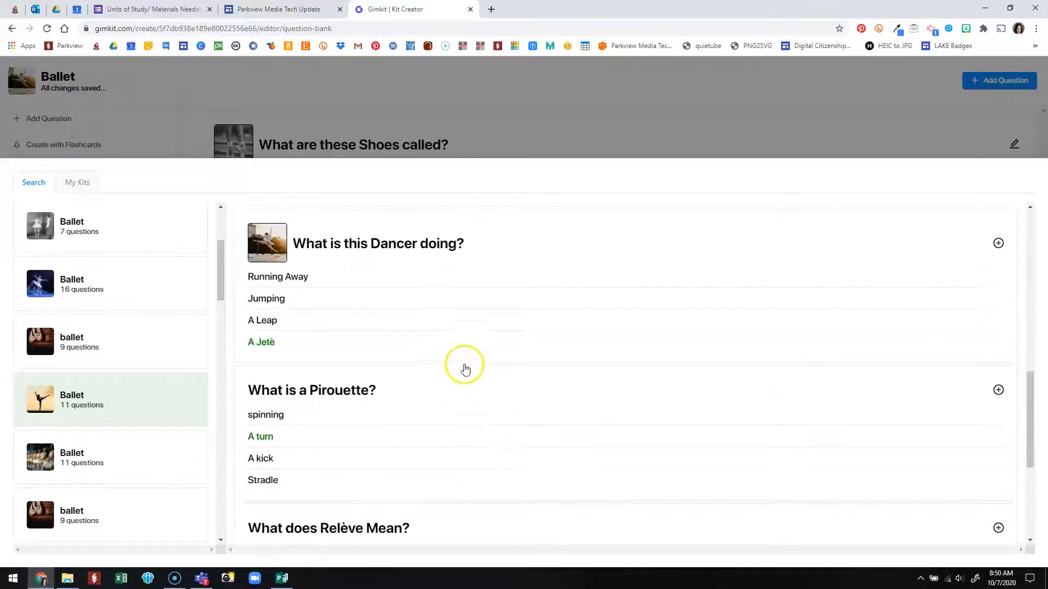
scroll("down", 3)
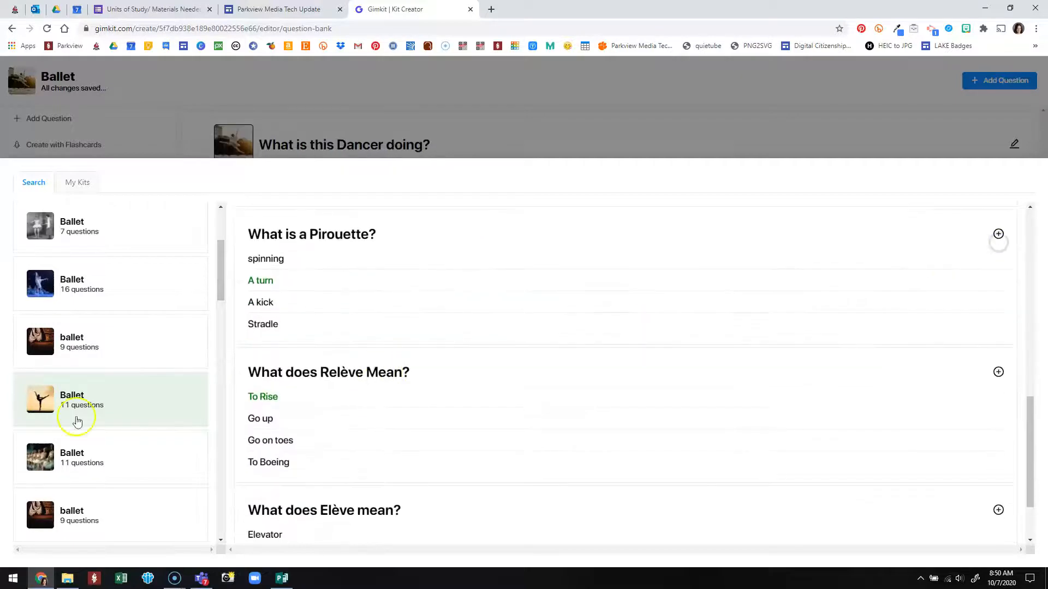
- Add the entrechat movement, Rond de jambe and Grand Battement questions from Ballet Terms and Vocab
left_click(82, 457)
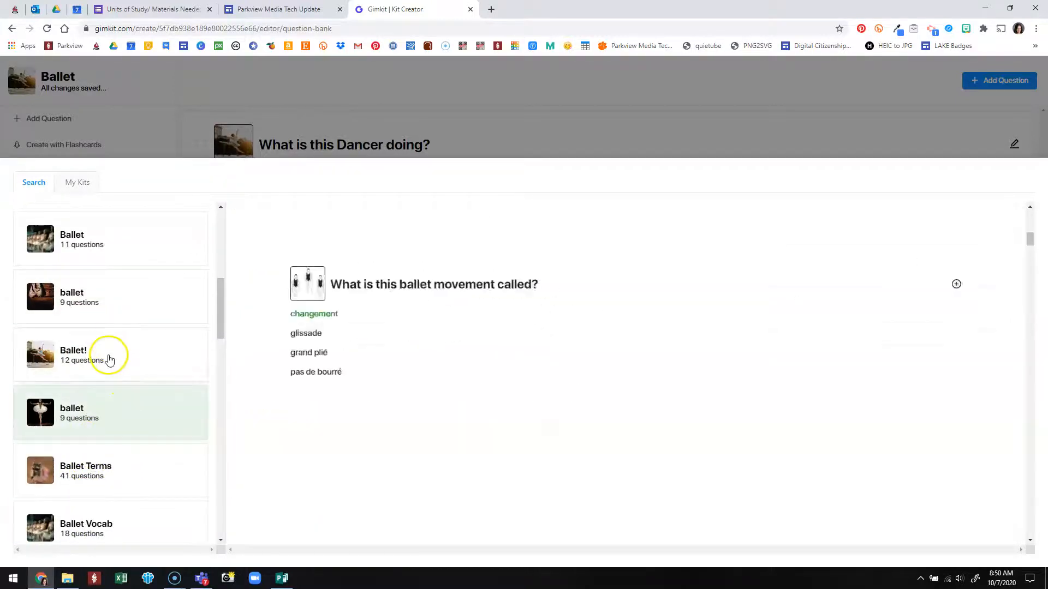
left_click(98, 363)
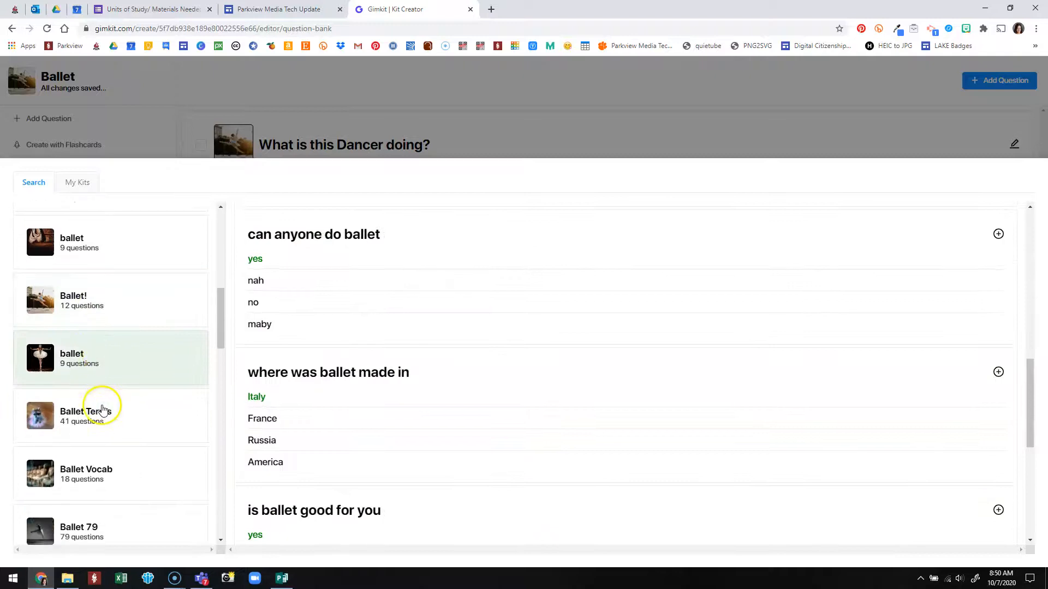
left_click(86, 411)
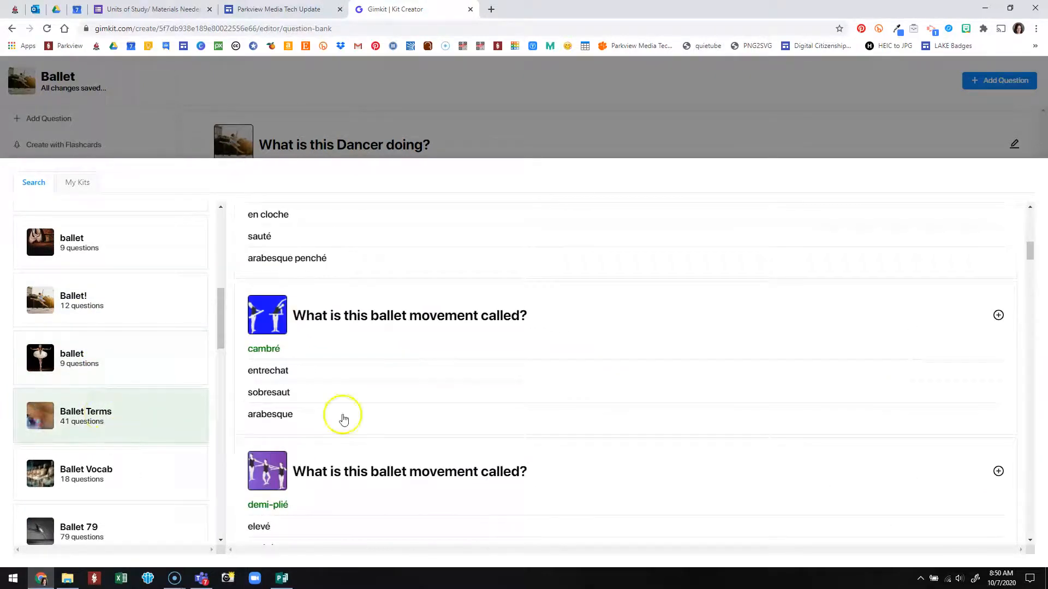
scroll("down", 3)
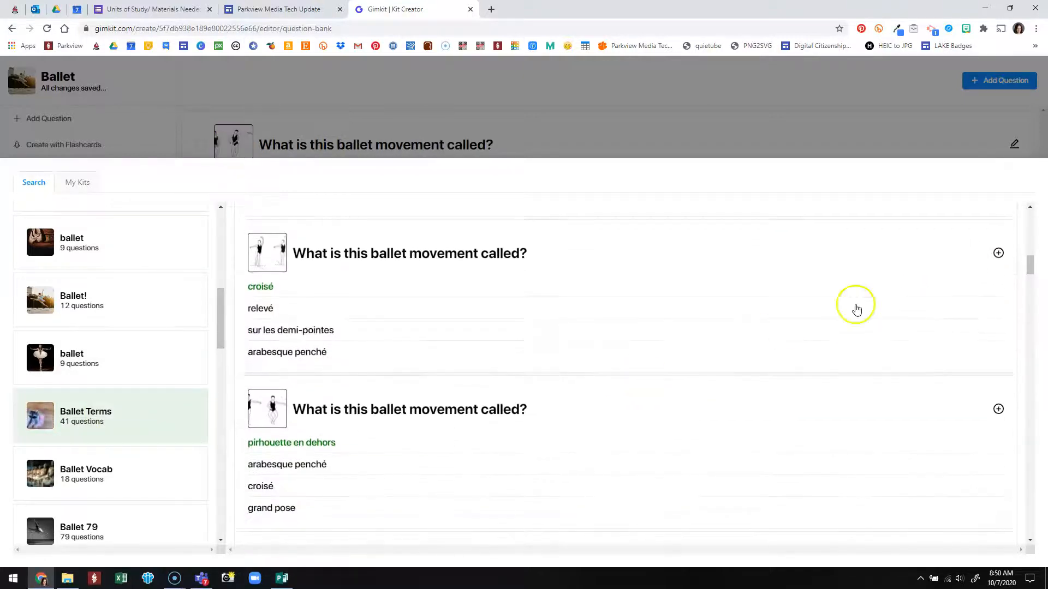
scroll("down", 3)
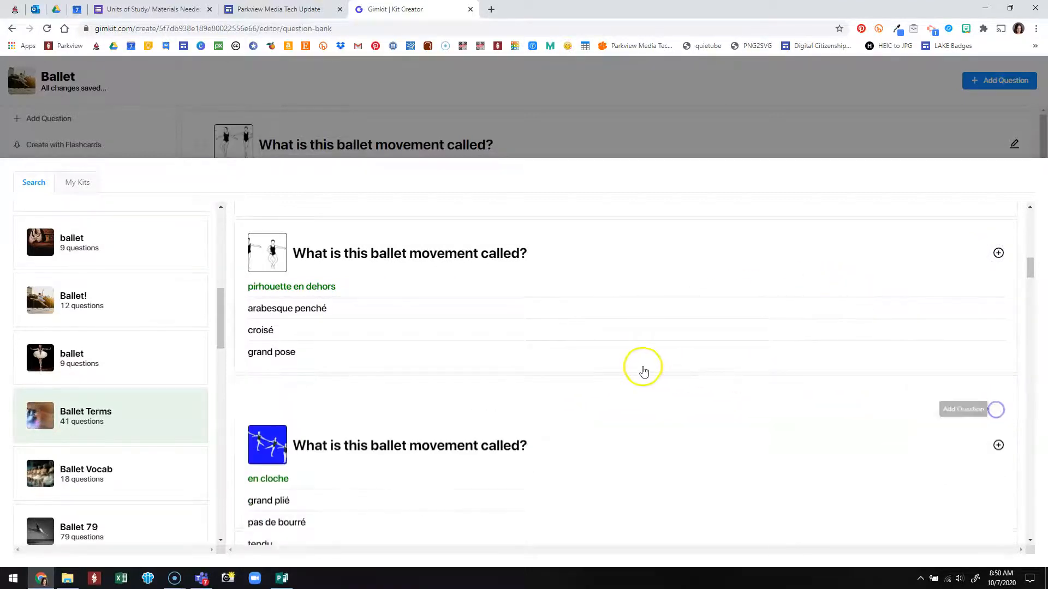
scroll("down", 3)
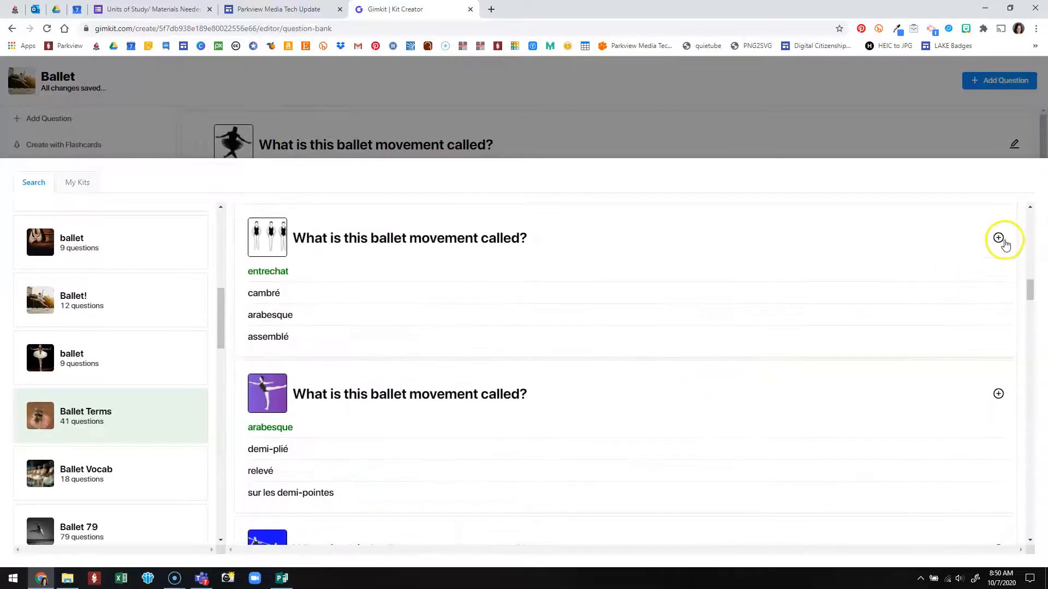
left_click(97, 474)
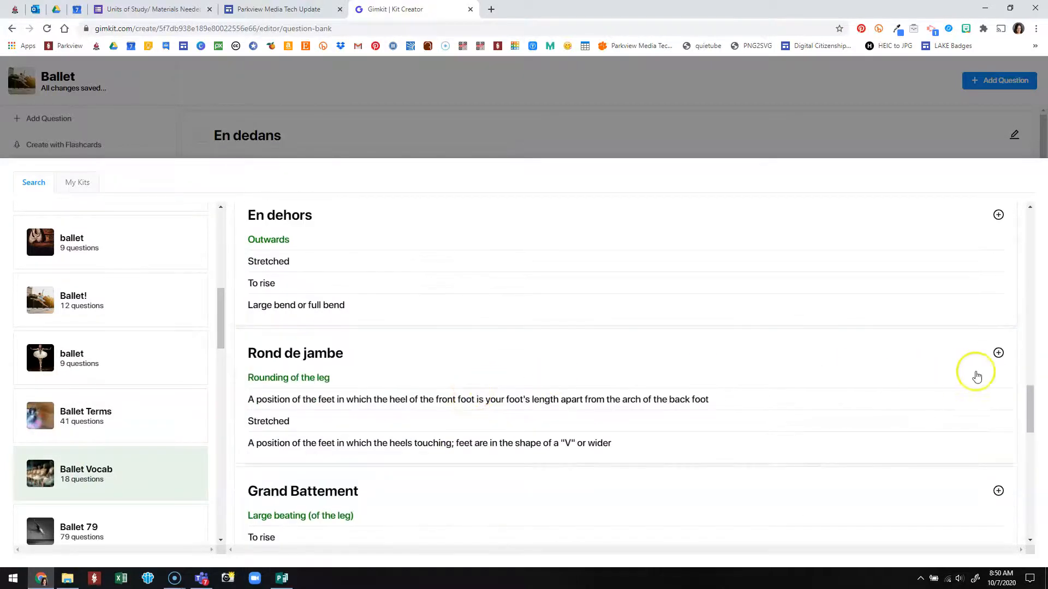
left_click(997, 353)
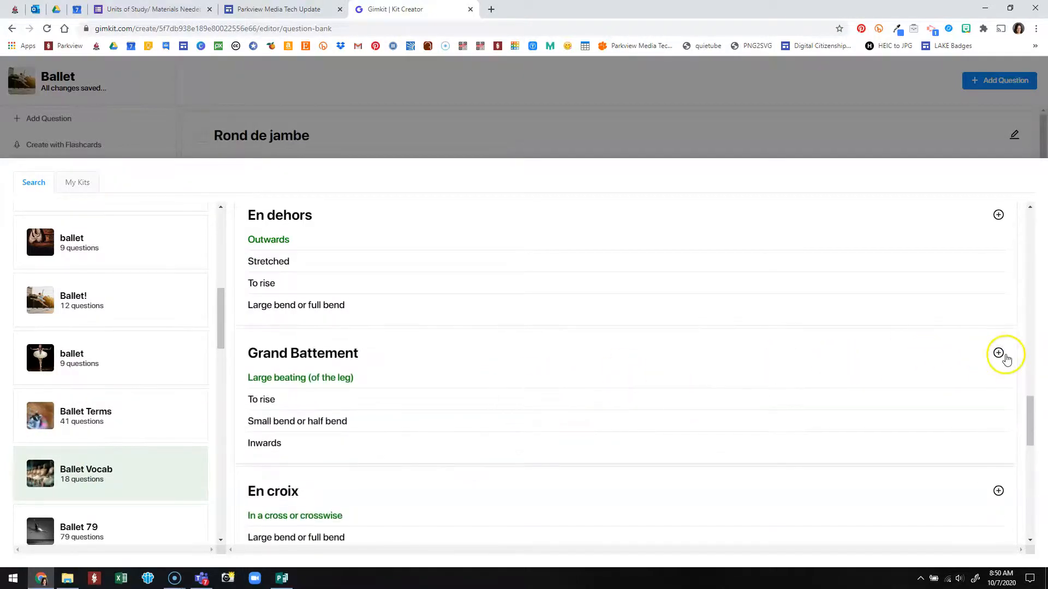
left_click(997, 352)
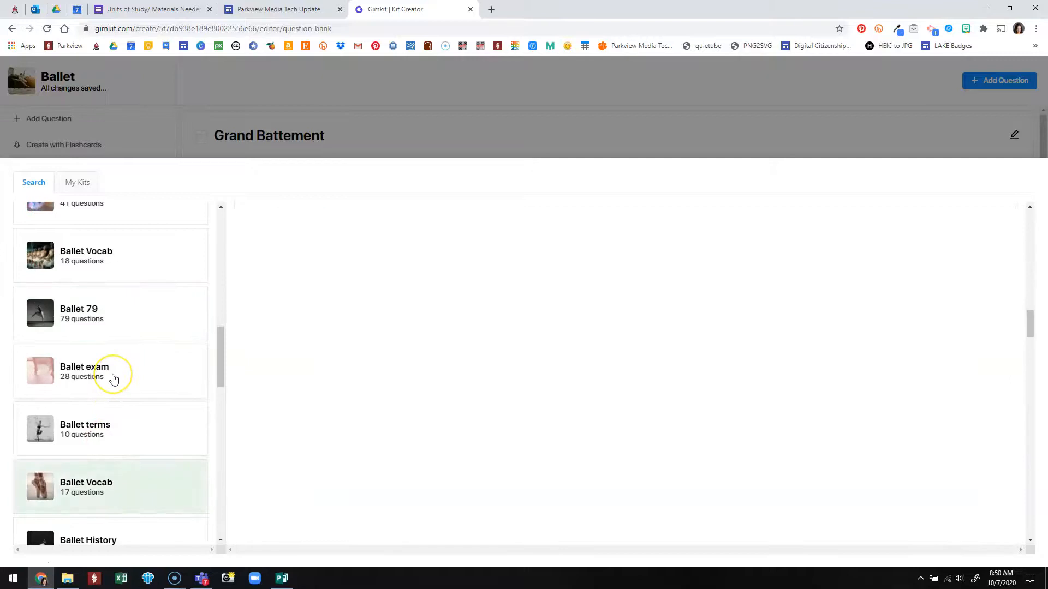
- Add the quick-circles bar exercise question from the Ballet exam kit
left_click(96, 429)
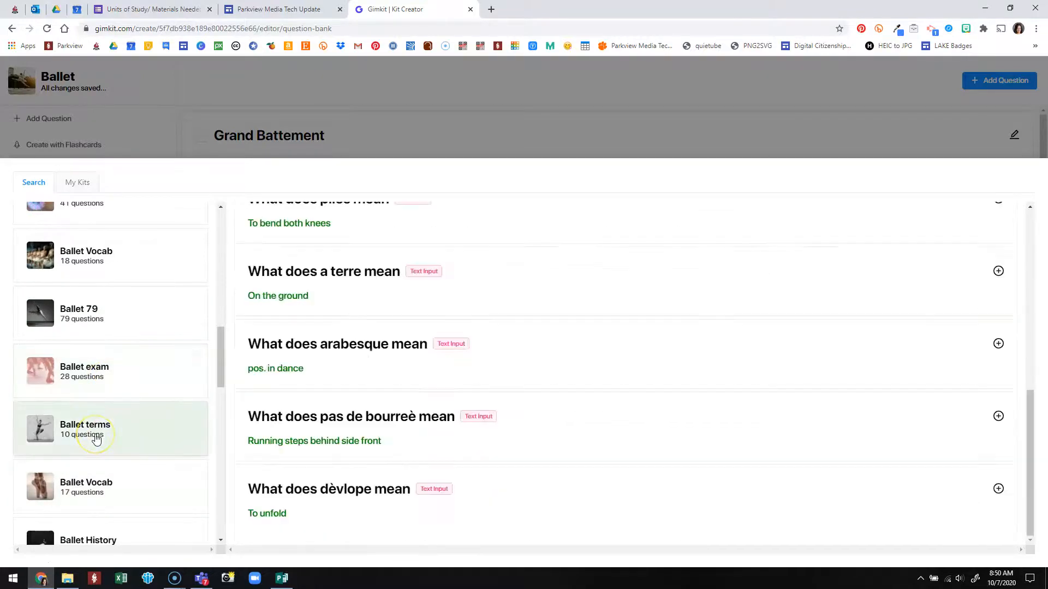
left_click(104, 371)
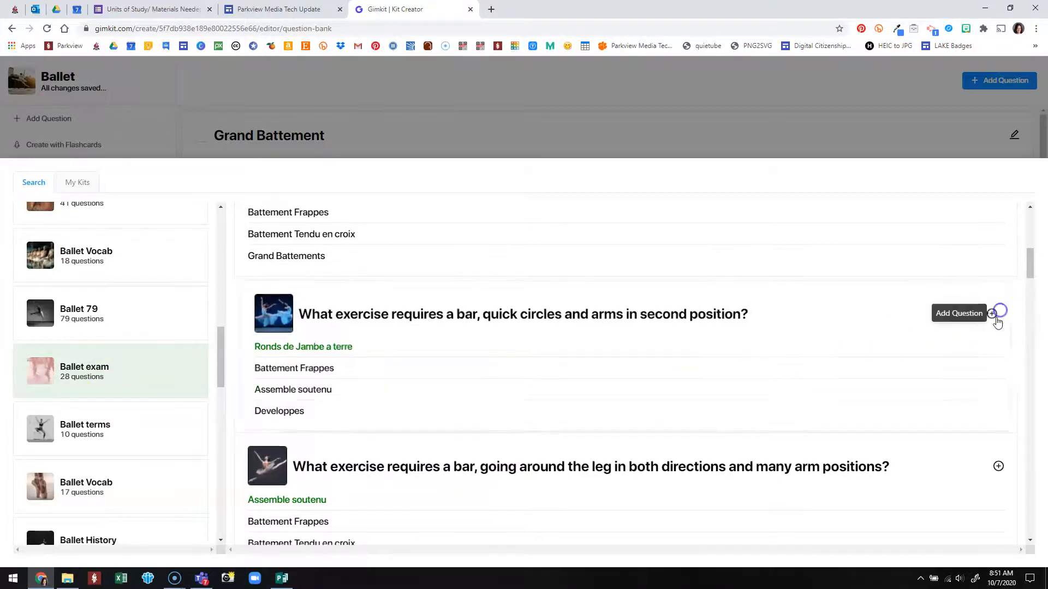
left_click(991, 314)
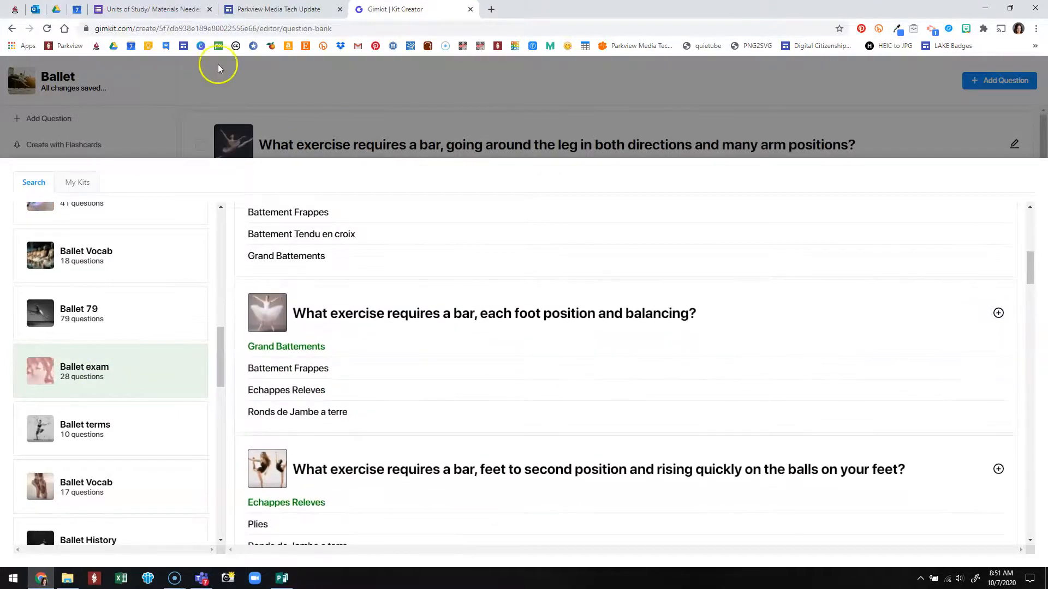
mouse_move(1025, 156)
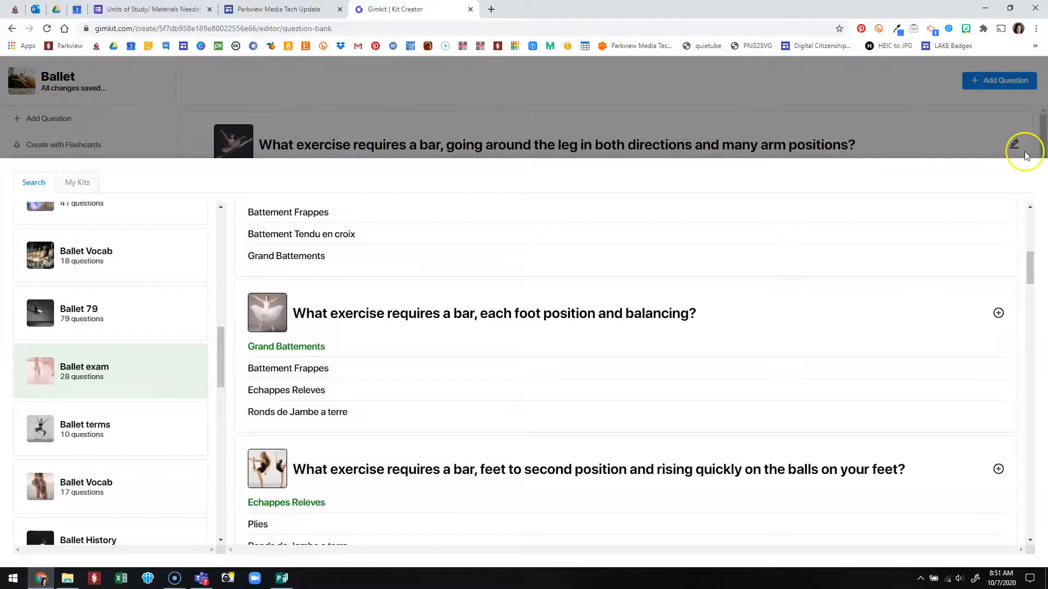
mouse_move(472, 122)
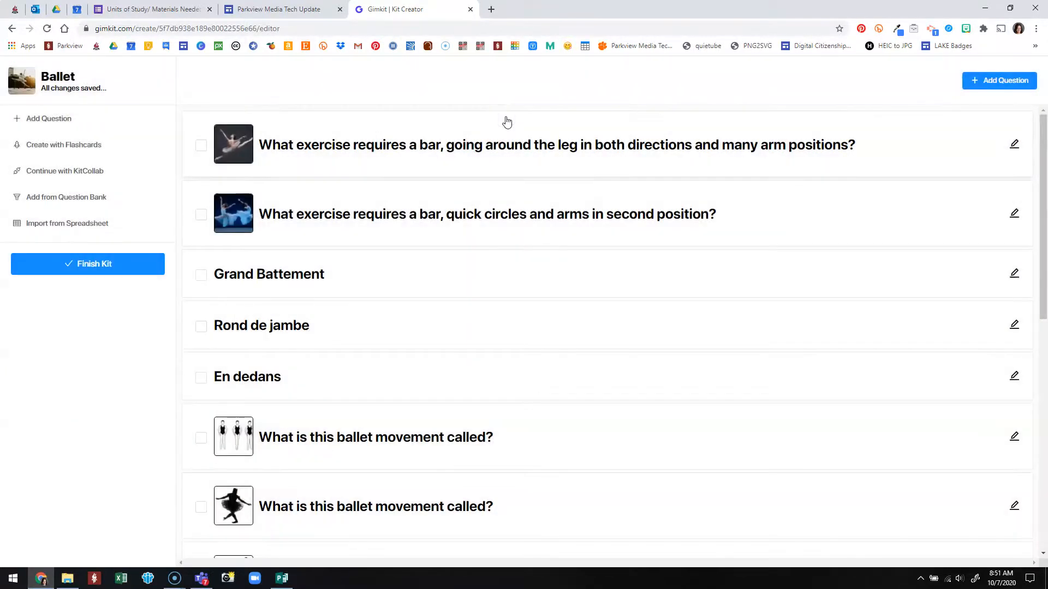
mouse_move(110, 106)
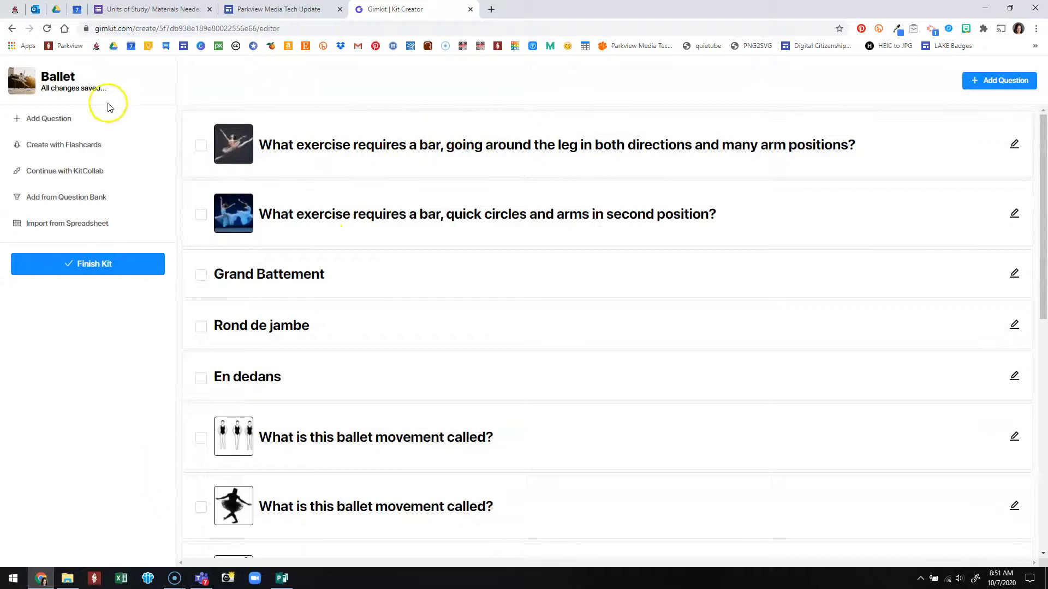
mouse_move(89, 165)
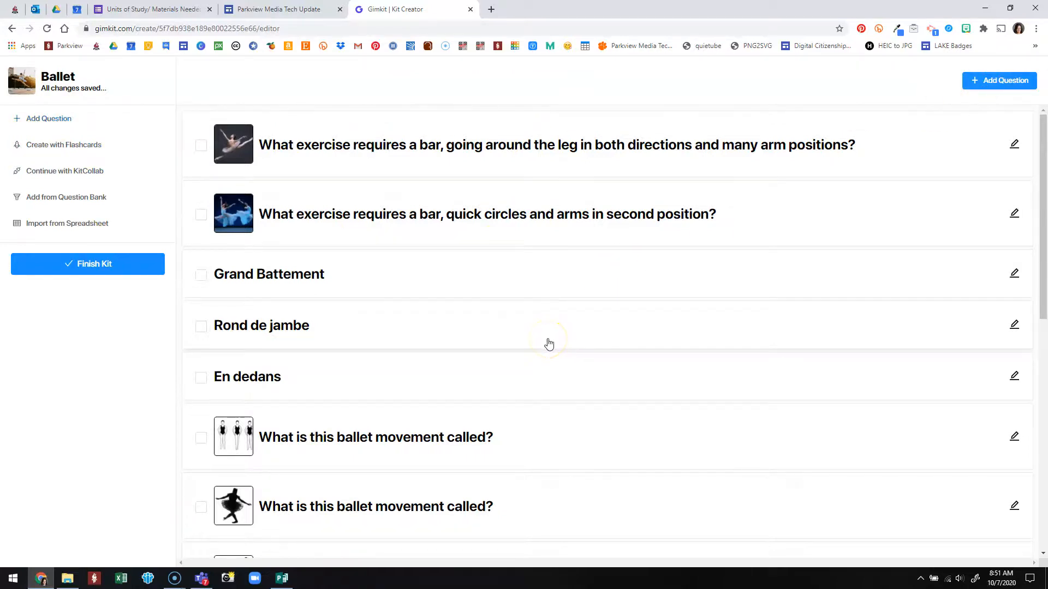
- Scroll through the Ballet kit's list of added questions
scroll("down", 3)
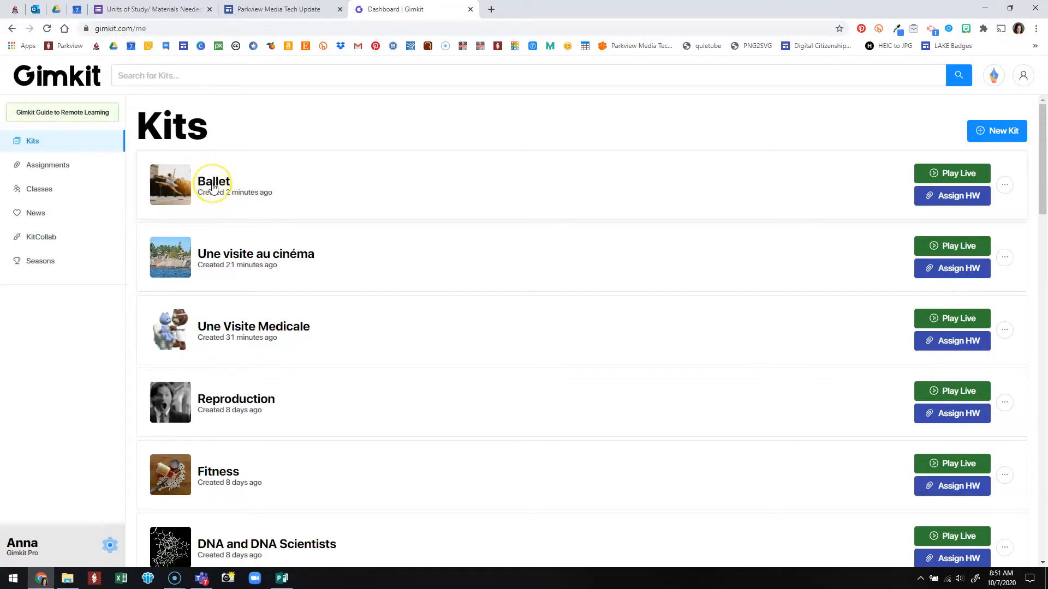
mouse_move(330, 185)
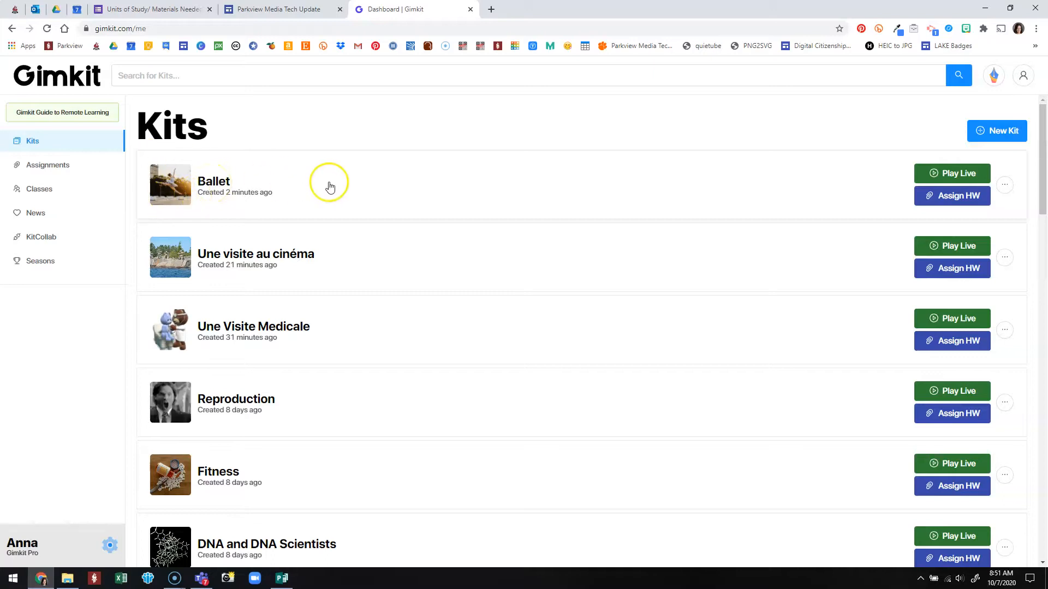
mouse_move(334, 186)
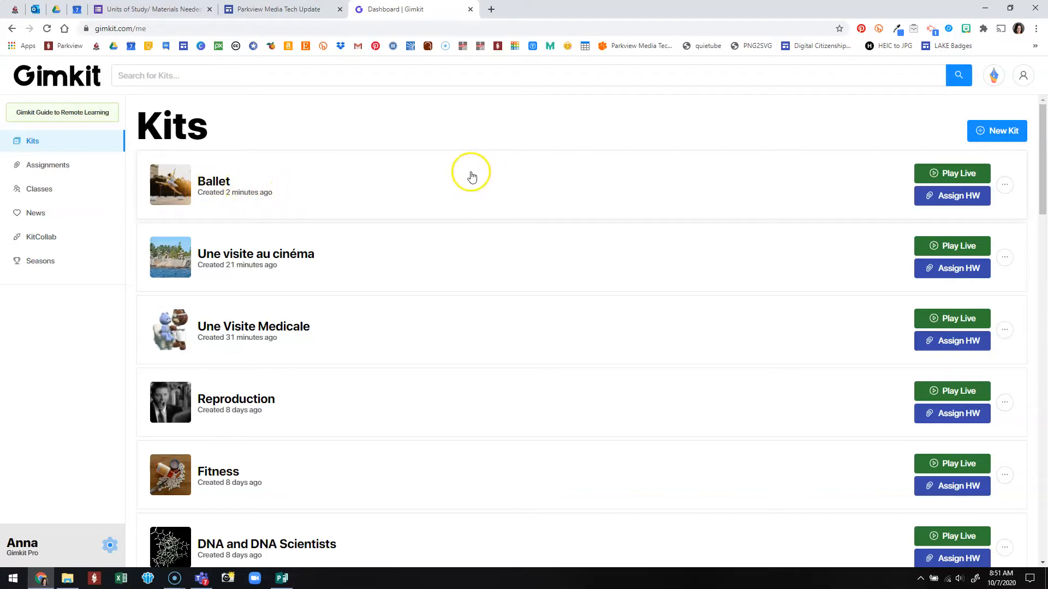
mouse_move(39, 544)
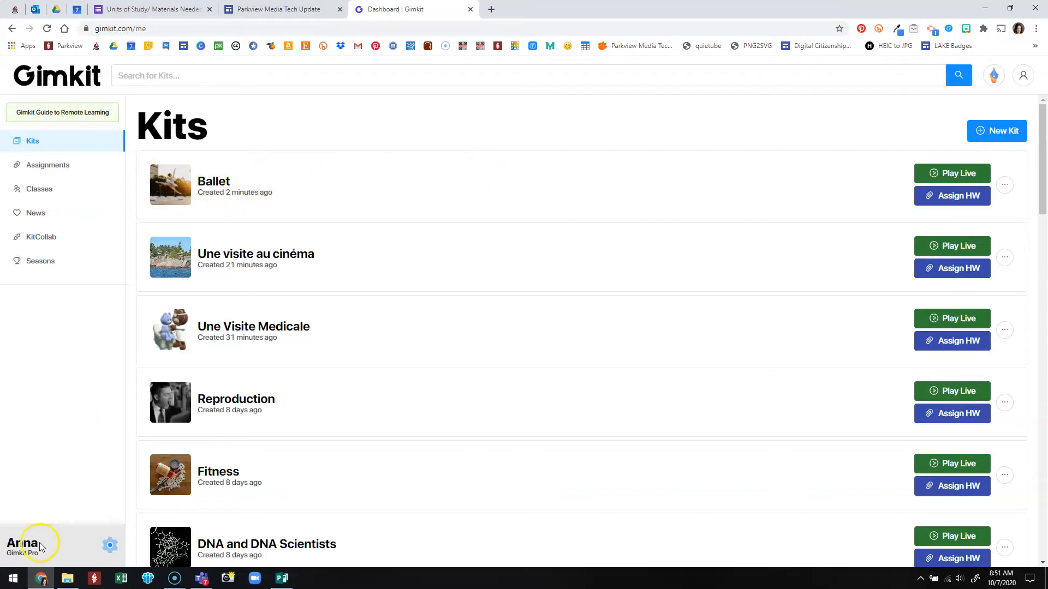